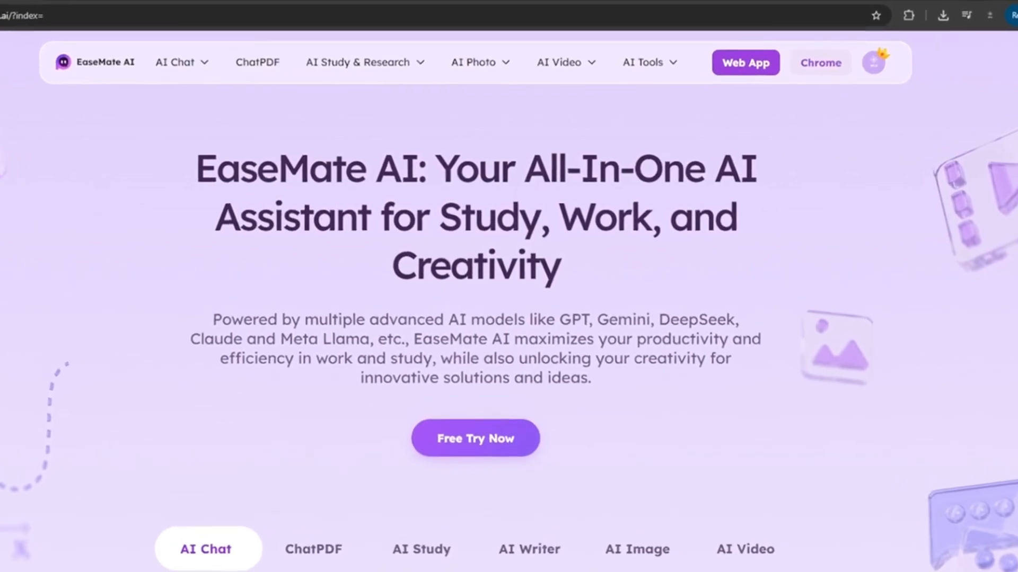
Step: Scroll the home page, select the headline's product name, and show the ChatPDF demo
{"action": "scroll", "scroll_direction": "down", "scroll_amount": 3}
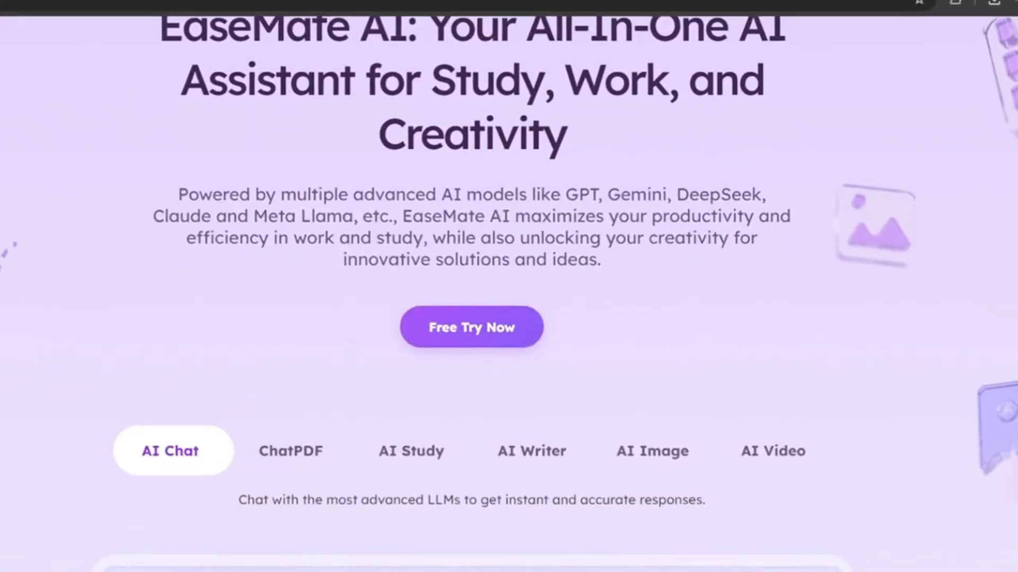
{"action": "scroll", "scroll_direction": "up", "scroll_amount": 3}
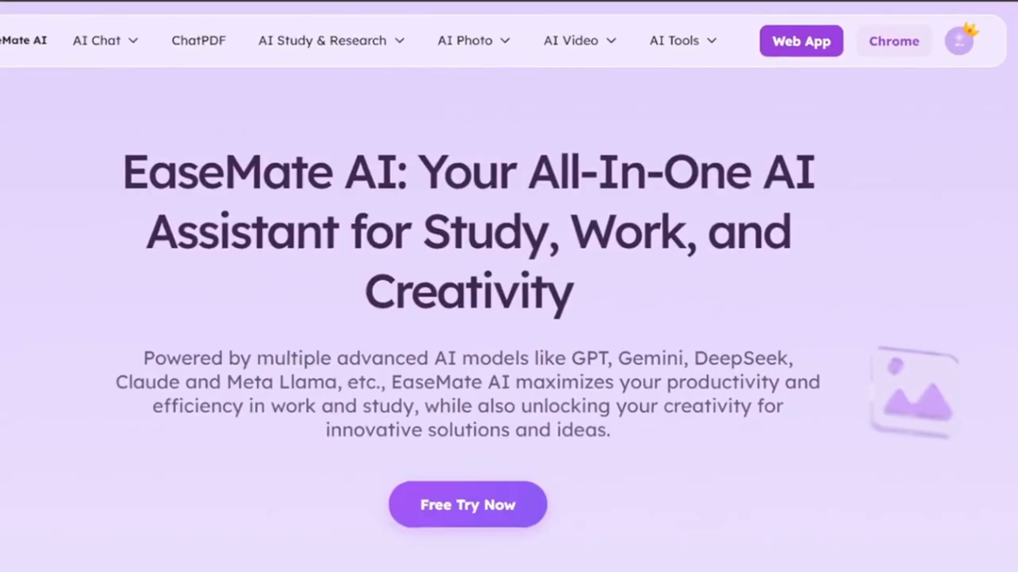
{"action": "scroll", "scroll_direction": "down", "scroll_amount": 3}
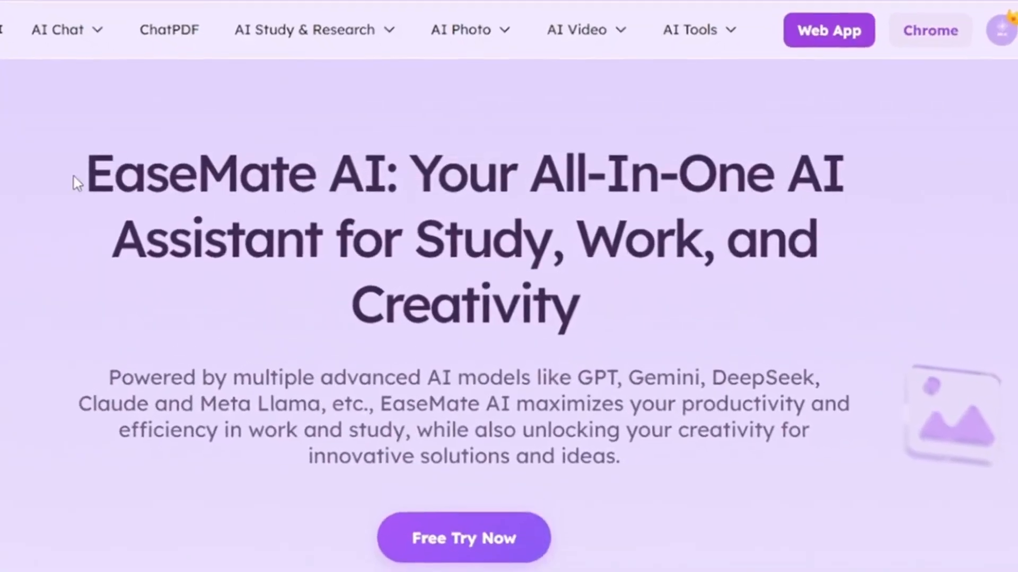
{"action": "left_click_drag", "start_coordinate": [84, 174], "coordinate": [399, 174]}
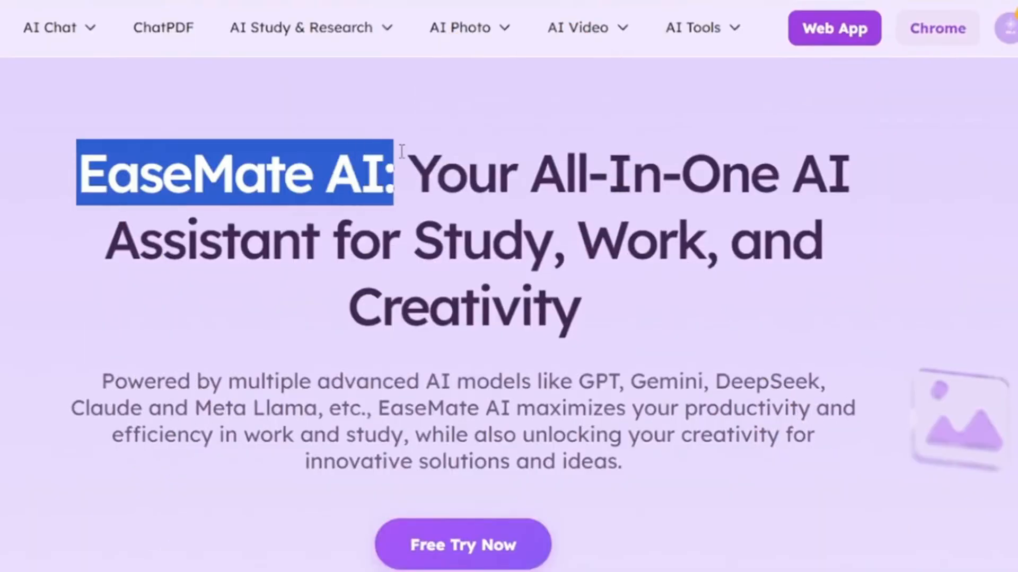
{"action": "scroll", "scroll_direction": "down", "scroll_amount": 3}
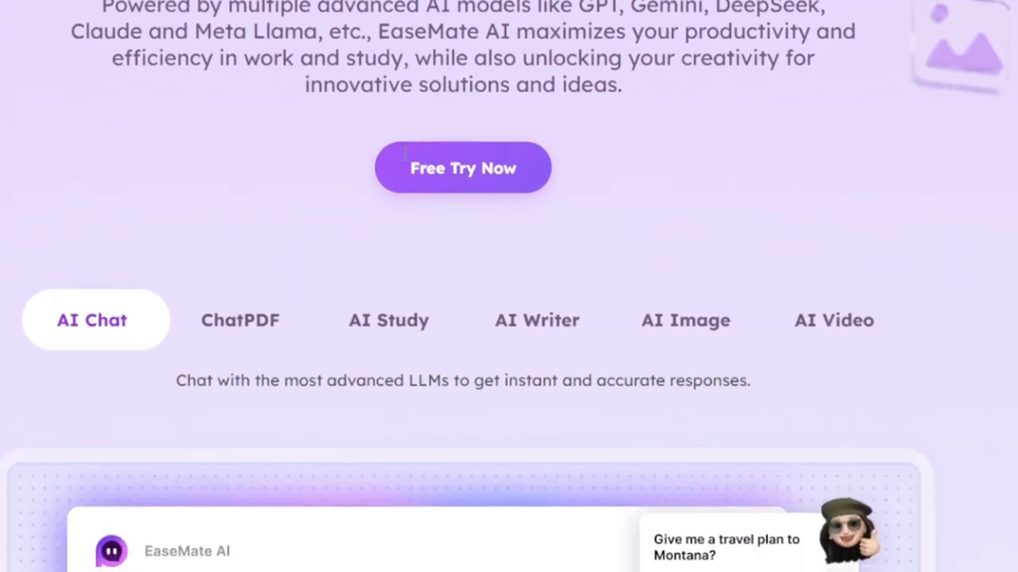
{"action": "scroll", "scroll_direction": "down", "scroll_amount": 3}
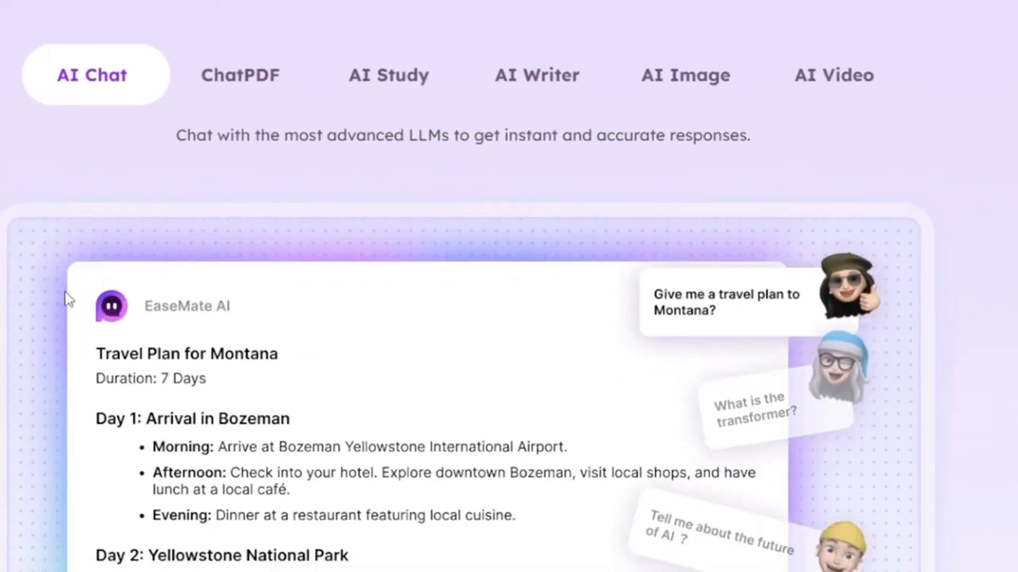
{"action": "mouse_move", "coordinate": [198, 117]}
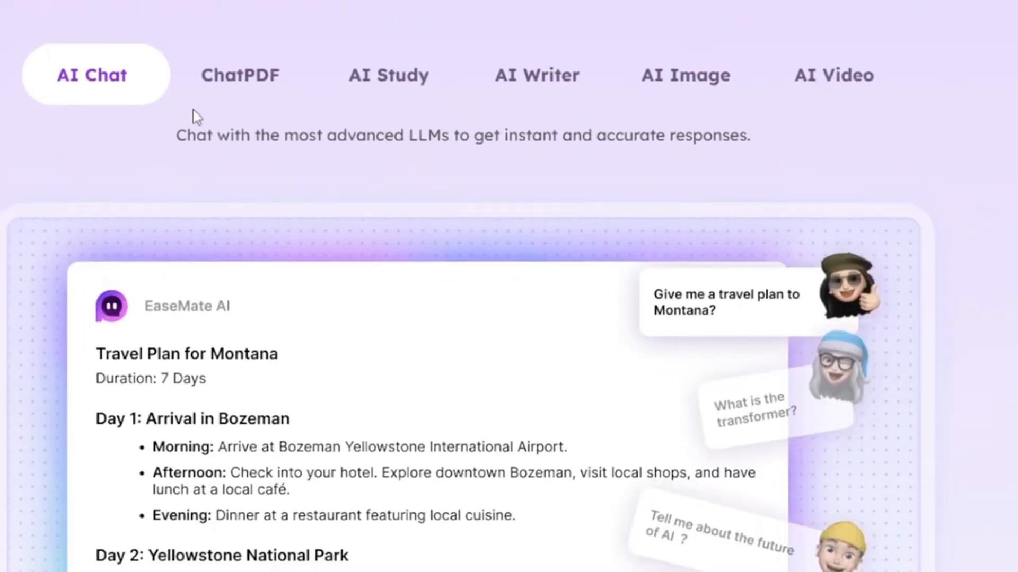
{"action": "left_click", "coordinate": [239, 74]}
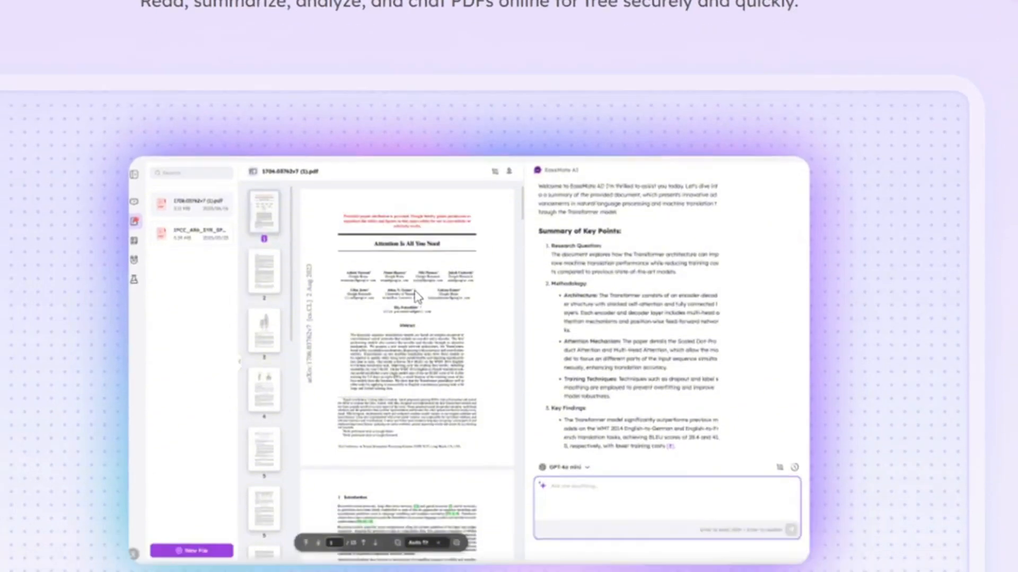
Step: Show the AI Study solver, AI Writer detection, and AI Image cat-in-suit demos
{"action": "left_click", "coordinate": [387, 151]}
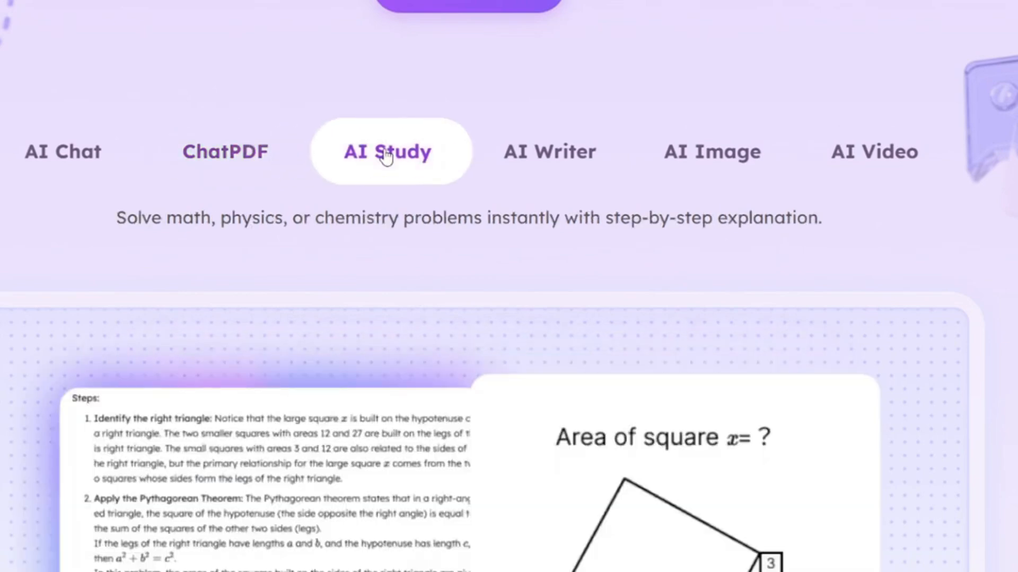
{"action": "scroll", "scroll_direction": "down", "scroll_amount": 3}
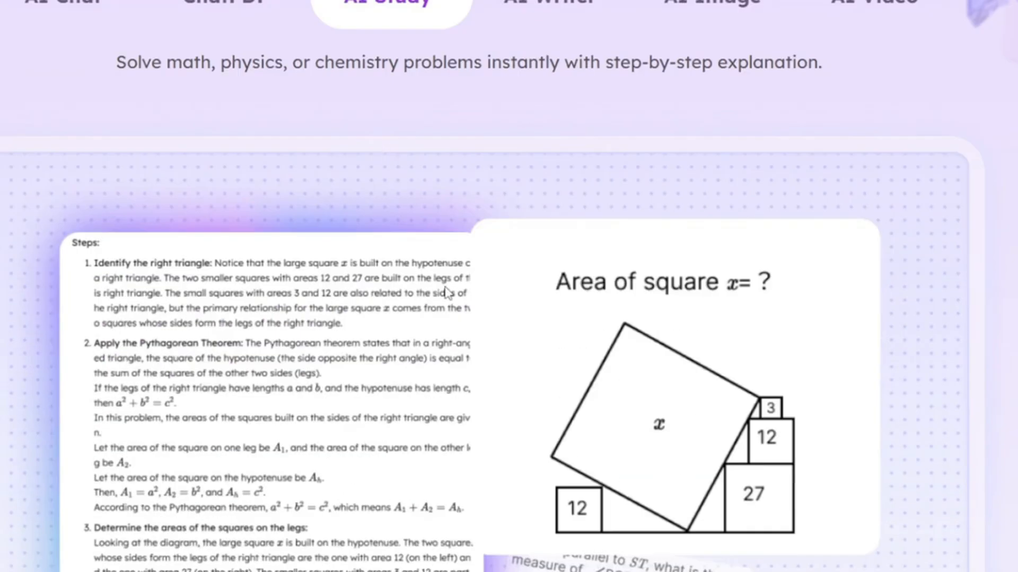
{"action": "scroll", "scroll_direction": "down", "scroll_amount": 3}
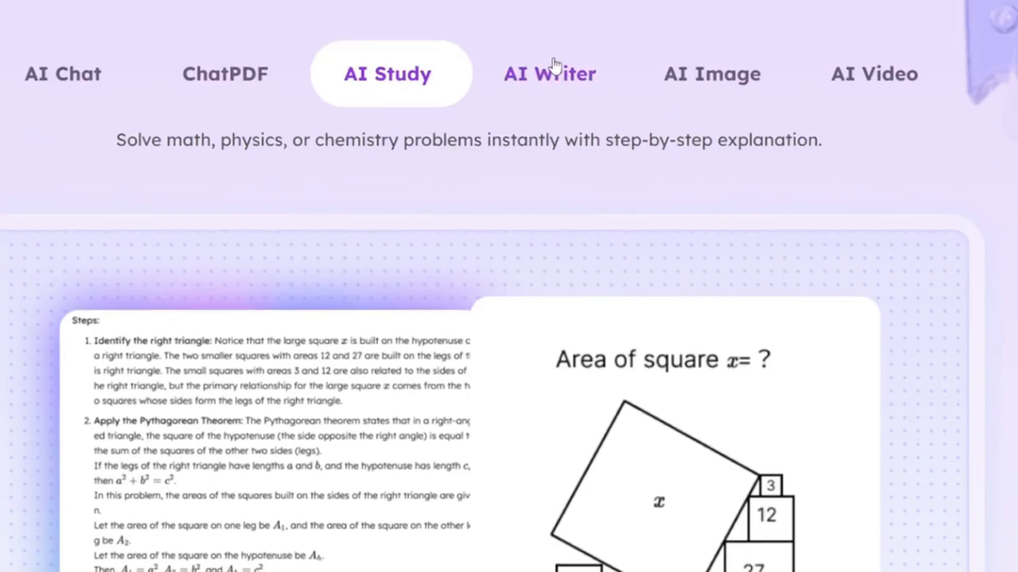
{"action": "left_click", "coordinate": [549, 73]}
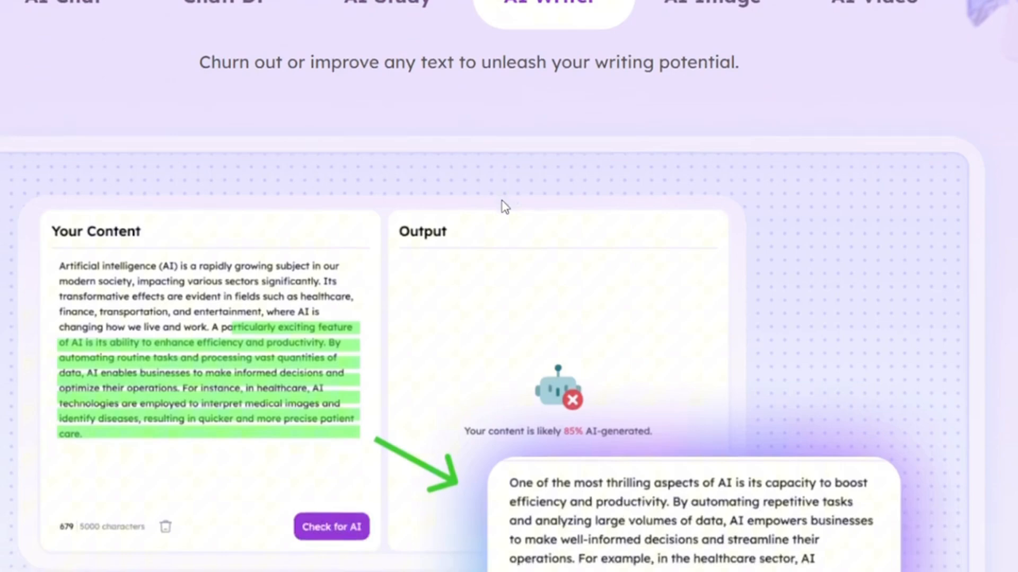
{"action": "scroll", "scroll_direction": "down", "scroll_amount": 3}
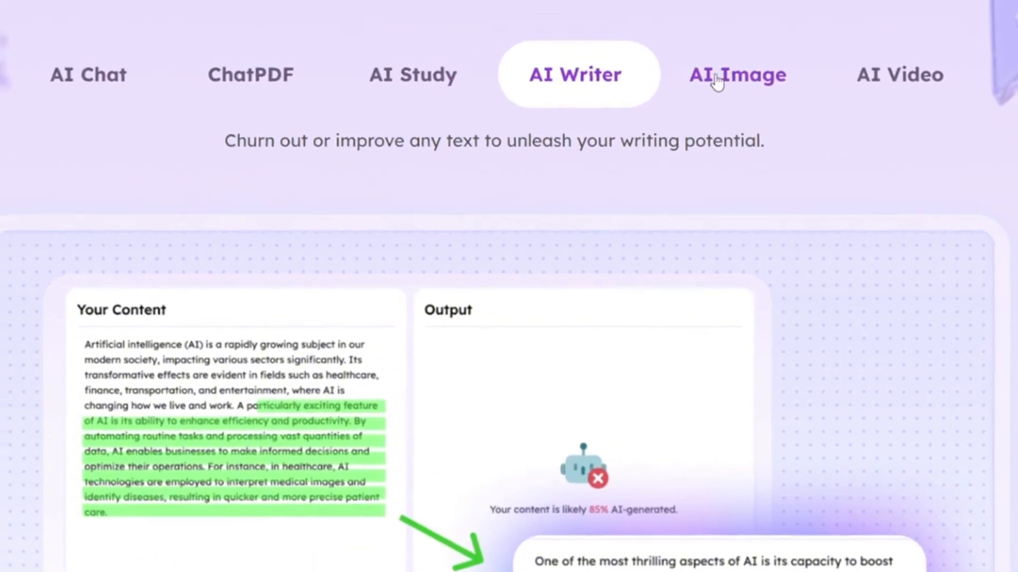
{"action": "left_click", "coordinate": [737, 74]}
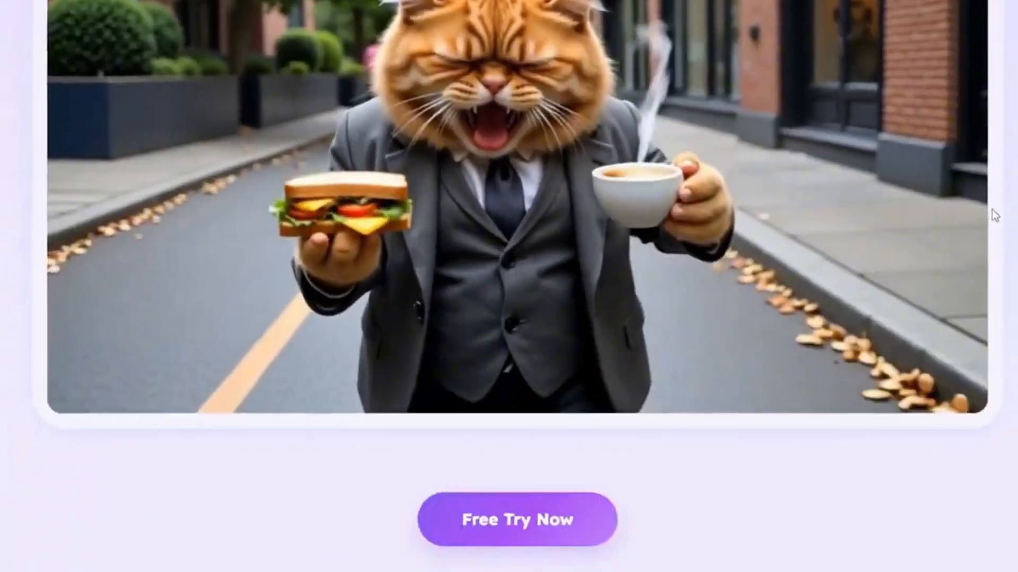
Step: Browse the video feature sections, return from the Chrome Web Store, and open the Web App
{"action": "scroll", "scroll_direction": "down", "scroll_amount": 3}
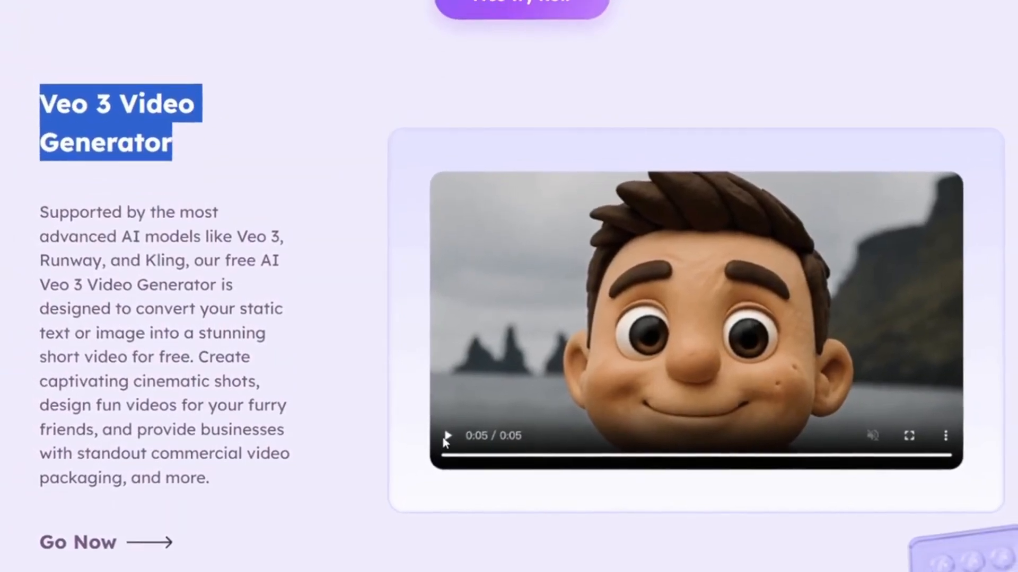
{"action": "scroll", "scroll_direction": "down", "scroll_amount": 3}
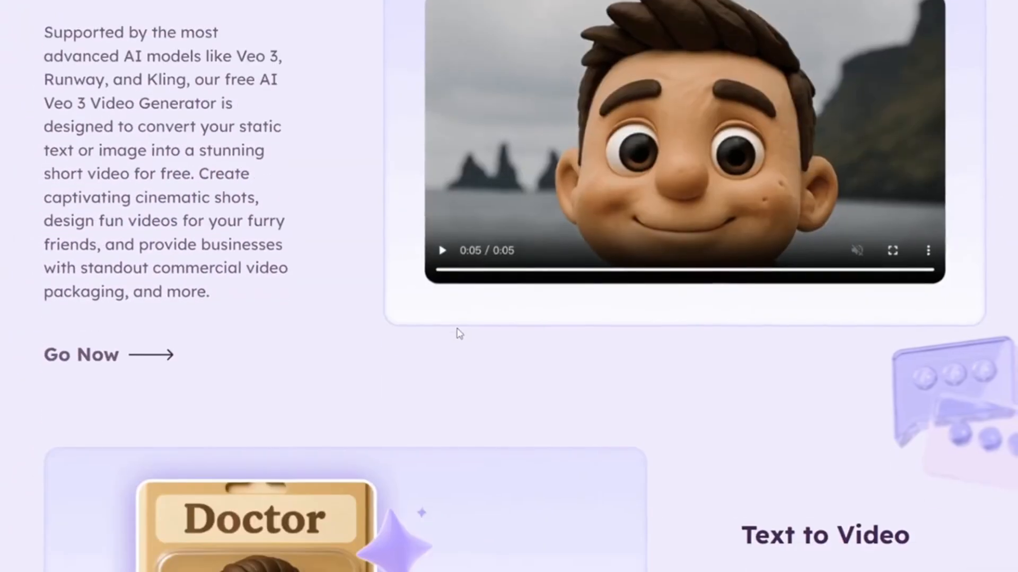
{"action": "scroll", "scroll_direction": "down", "scroll_amount": 3}
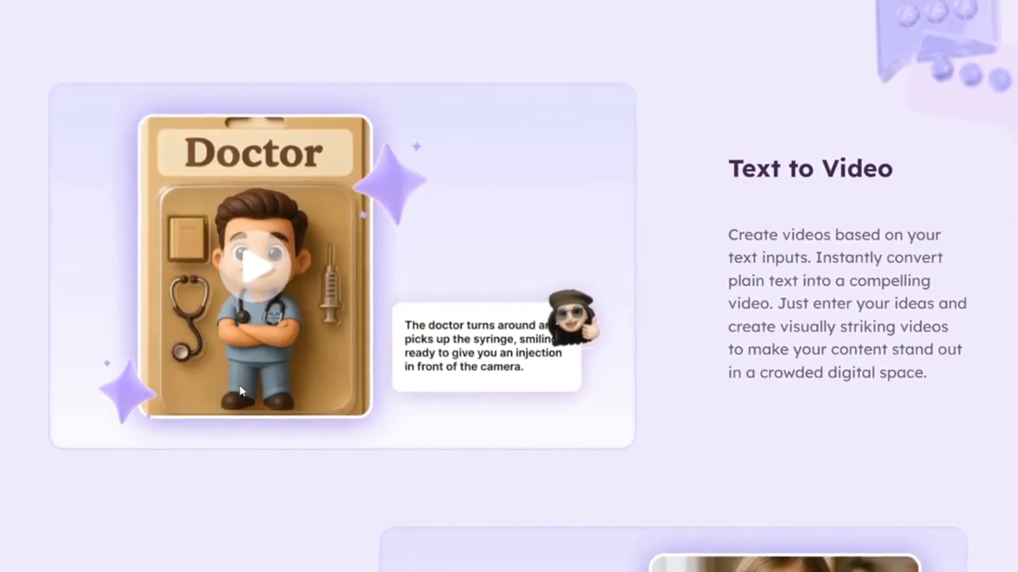
{"action": "scroll", "scroll_direction": "down", "scroll_amount": 3}
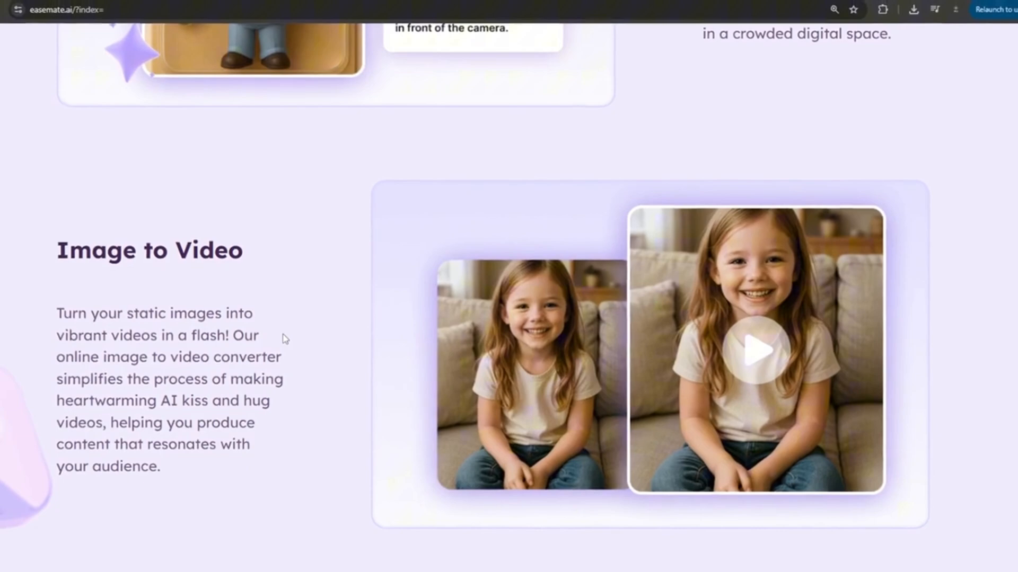
{"action": "scroll", "scroll_direction": "down", "scroll_amount": 3}
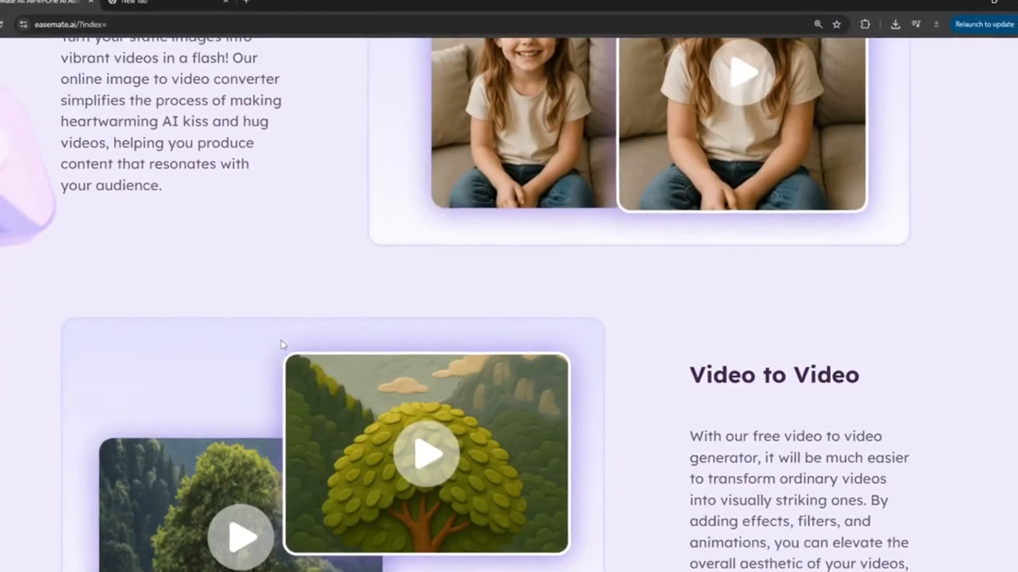
{"action": "scroll", "scroll_direction": "down", "scroll_amount": 3}
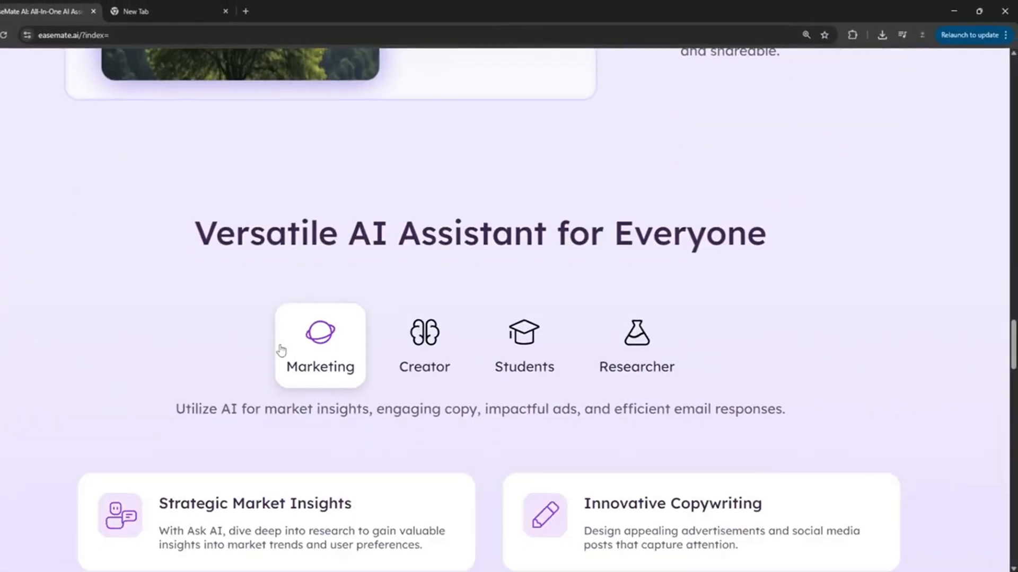
{"action": "scroll", "scroll_direction": "down", "scroll_amount": 3}
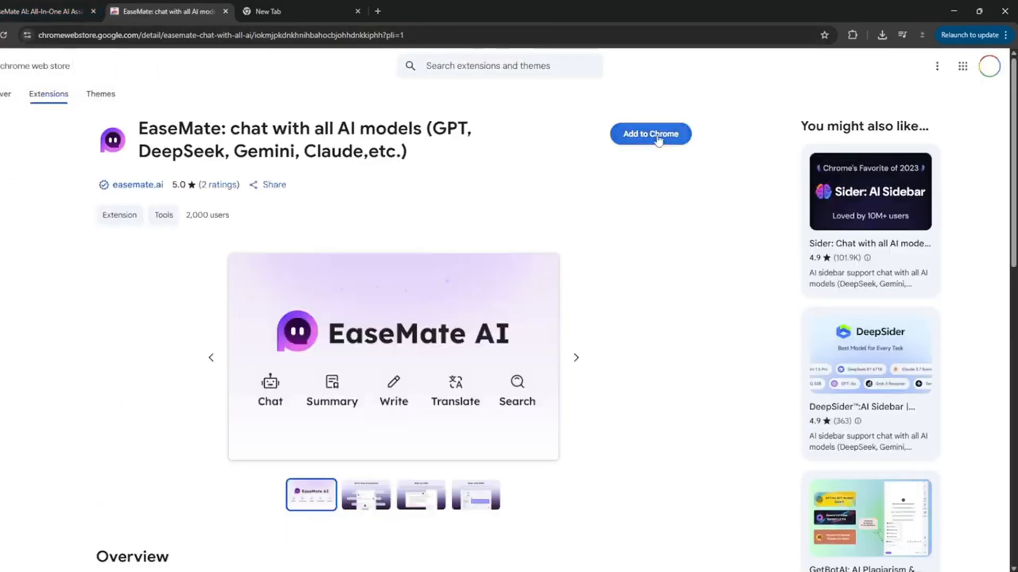
{"action": "left_click", "coordinate": [649, 133]}
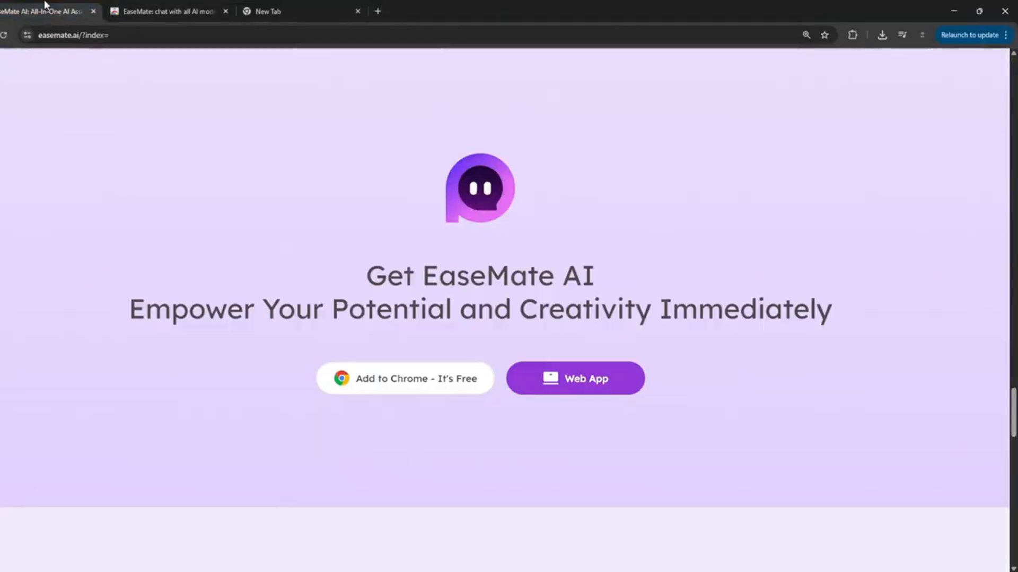
{"action": "left_click", "coordinate": [574, 379]}
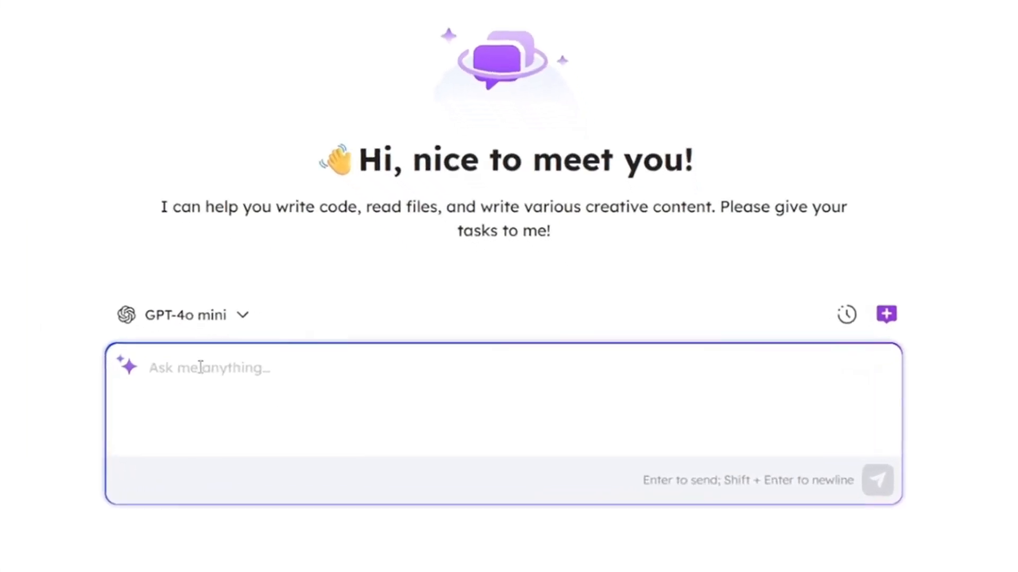
Step: Ask the chat to 'write a prompt to generate an image of a cat bathing', then start a follow-up
{"action": "type", "text": "write a prompt to gen"}
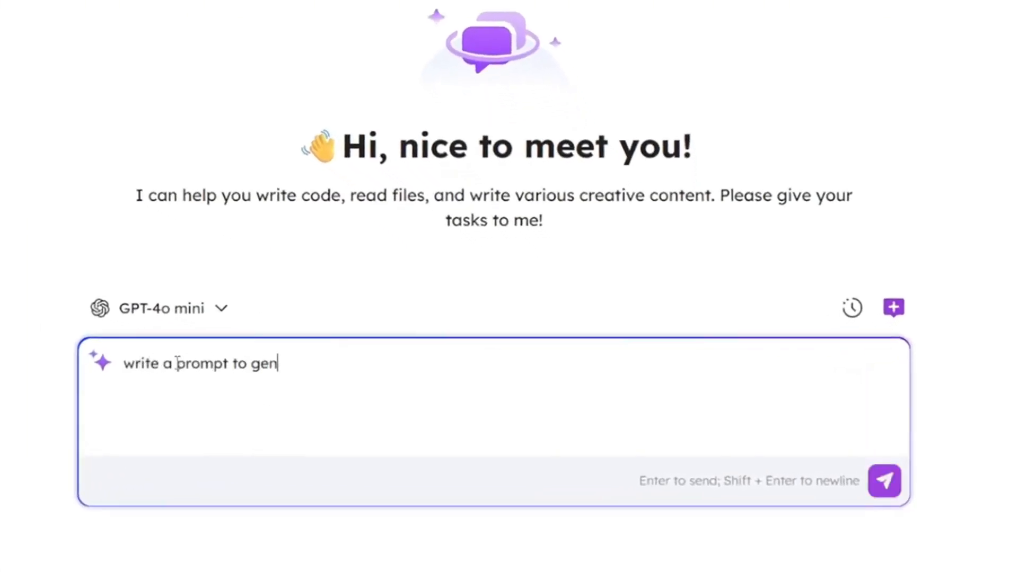
{"action": "type", "text": "erate an image of a cat bathing"}
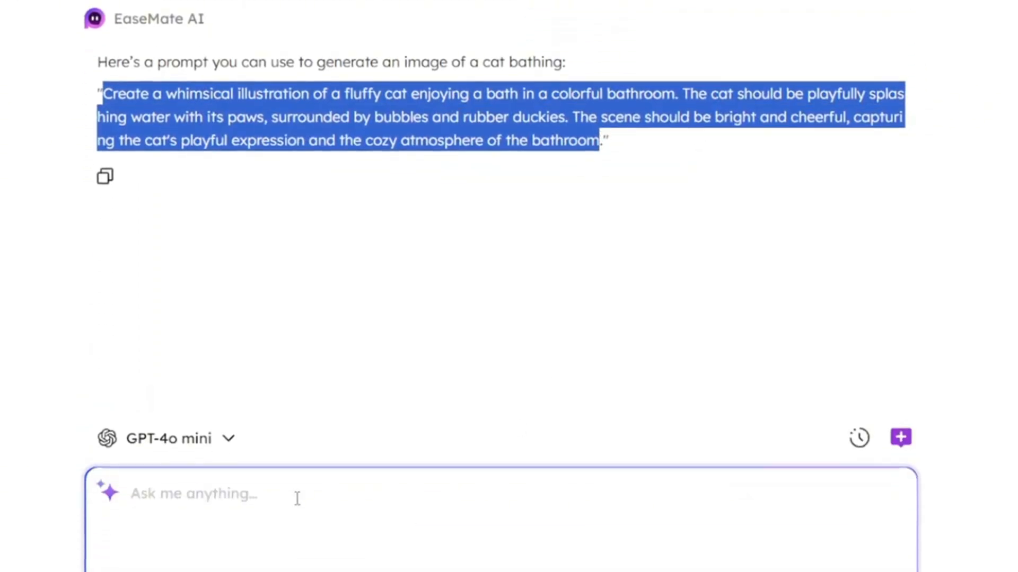
{"action": "type", "text": "what"}
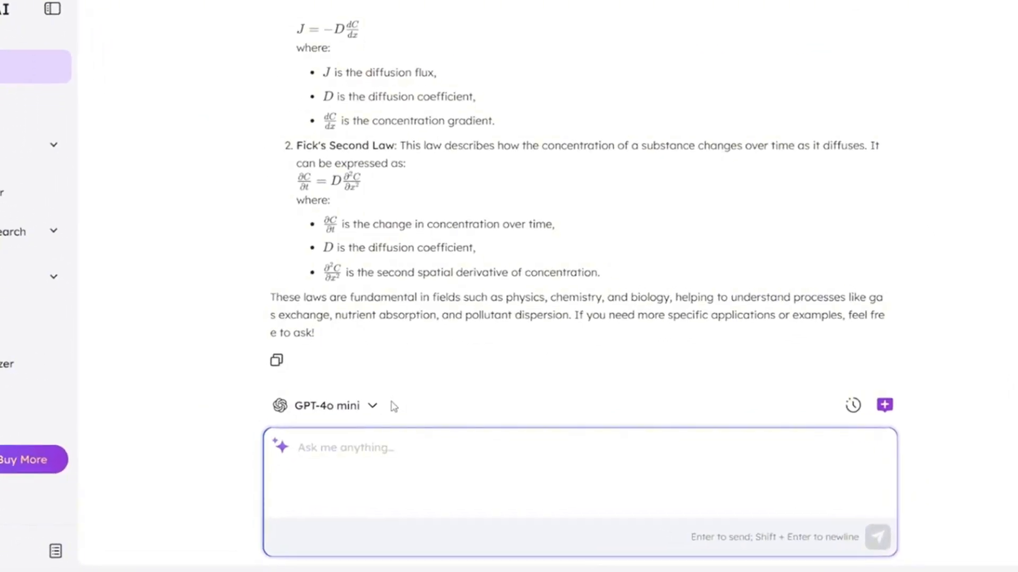
Step: Scroll the Fick's laws answer and open the chat model list
{"action": "scroll", "scroll_direction": "down", "scroll_amount": 3}
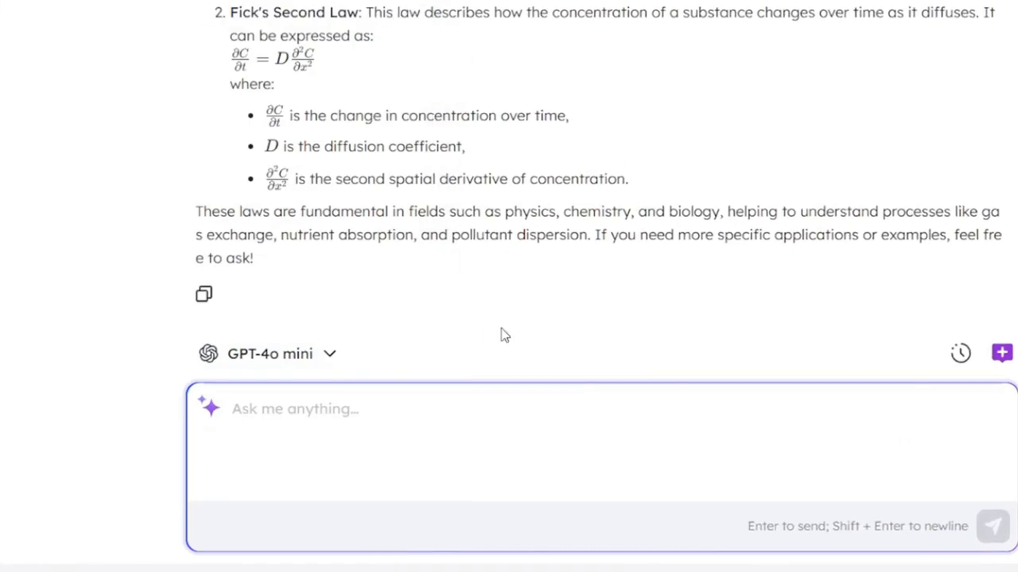
{"action": "left_click", "coordinate": [266, 354]}
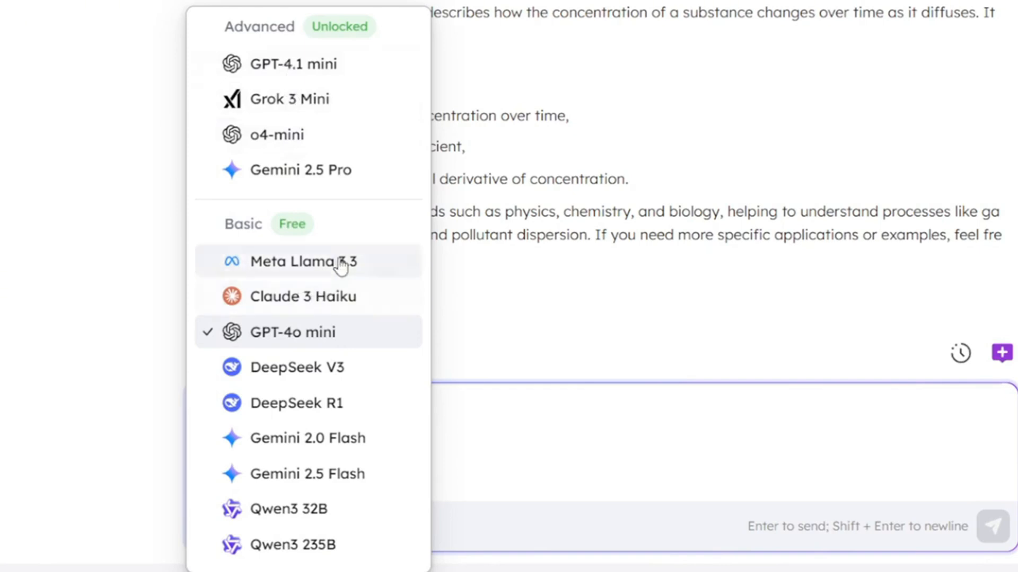
{"action": "mouse_move", "coordinate": [312, 368]}
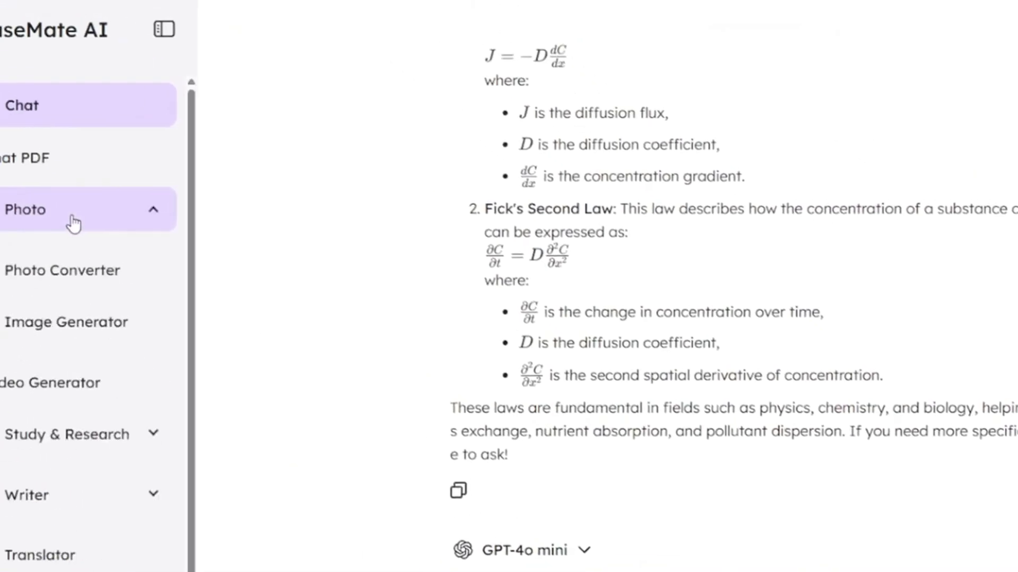
Step: Upload a selfie to Photo Converter and generate its Ghibli-style version
{"action": "left_click", "coordinate": [63, 271]}
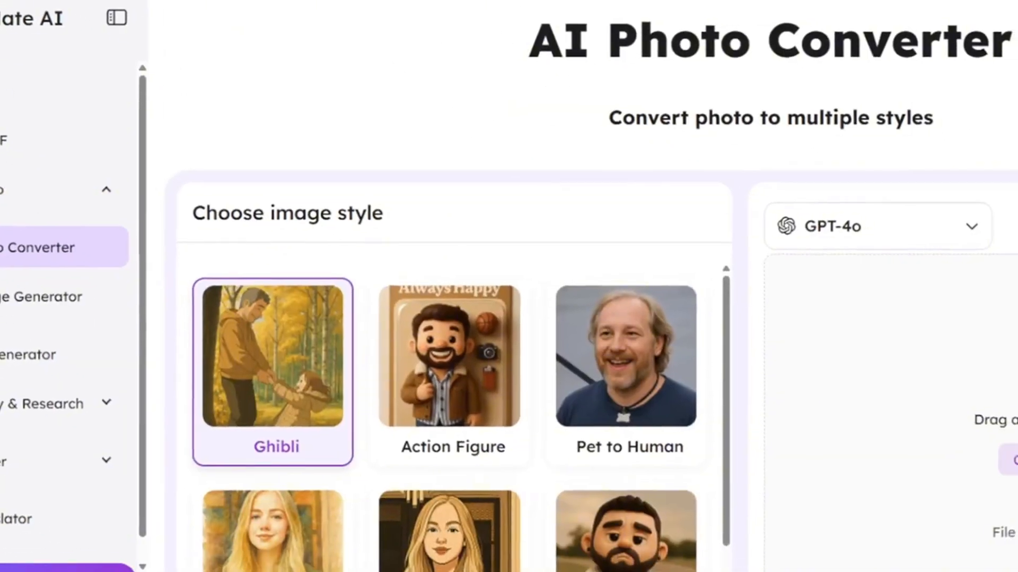
{"action": "scroll", "scroll_direction": "down", "scroll_amount": 3}
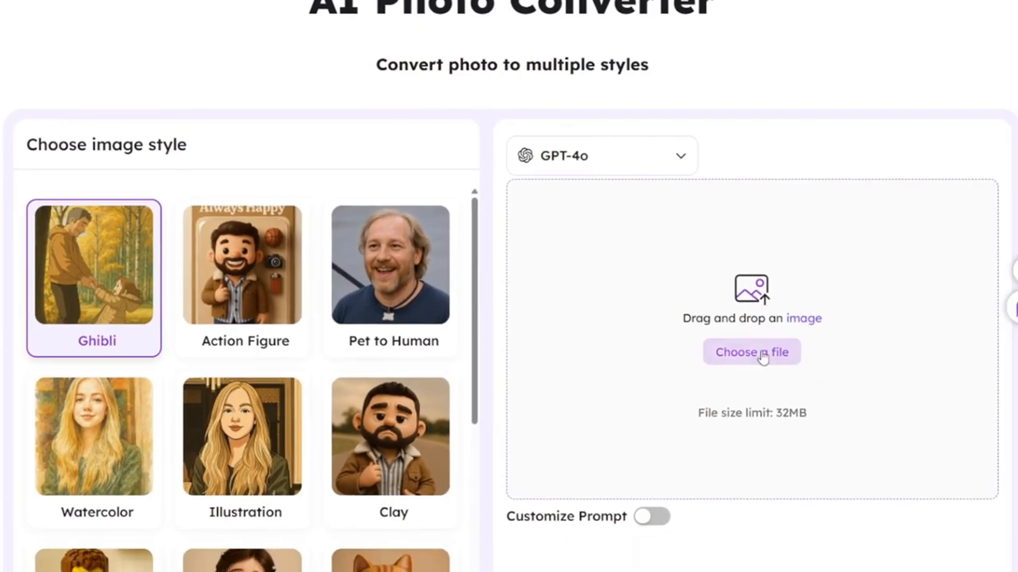
{"action": "left_click", "coordinate": [751, 352]}
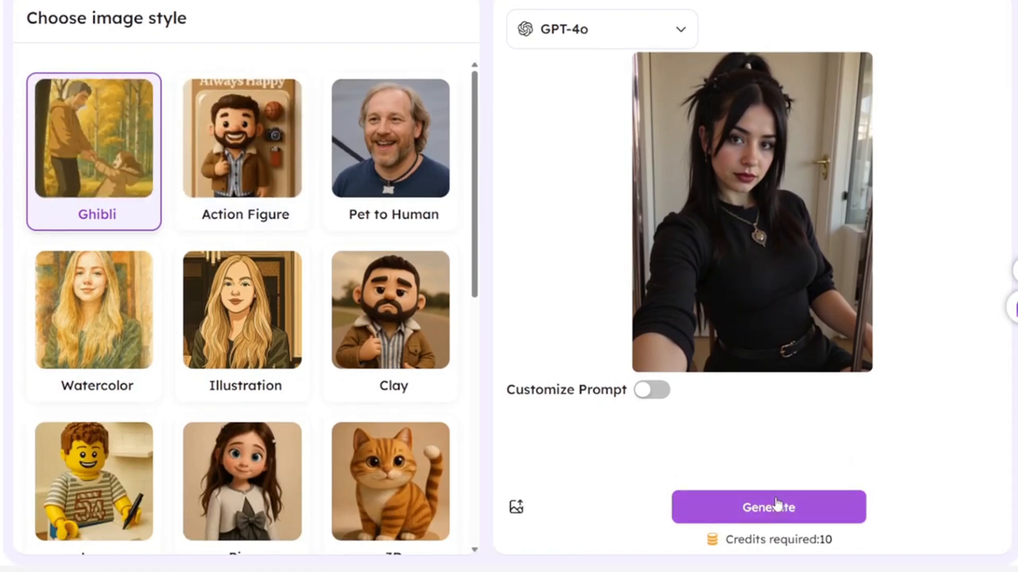
{"action": "left_click", "coordinate": [768, 507]}
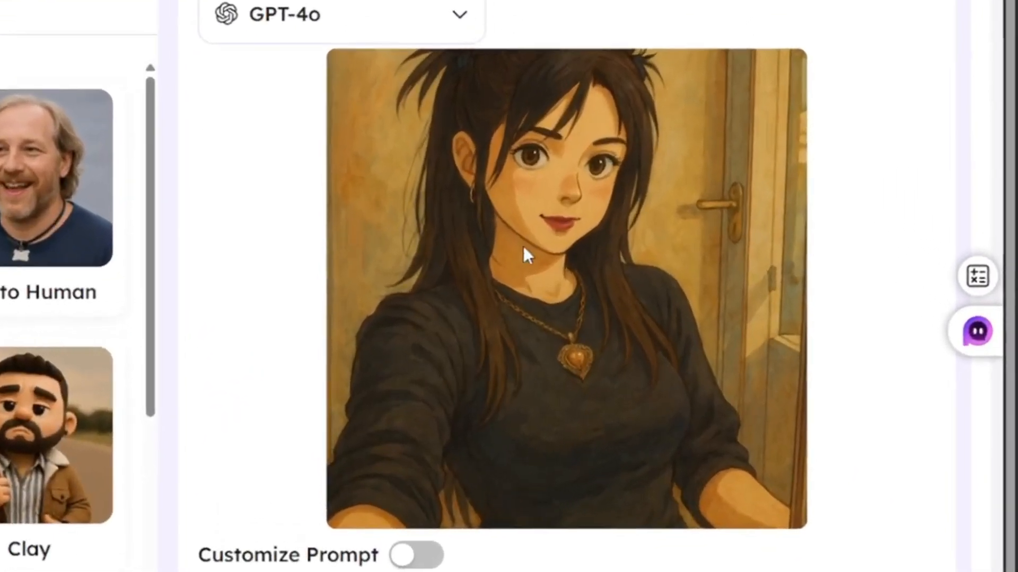
{"action": "mouse_move", "coordinate": [542, 249]}
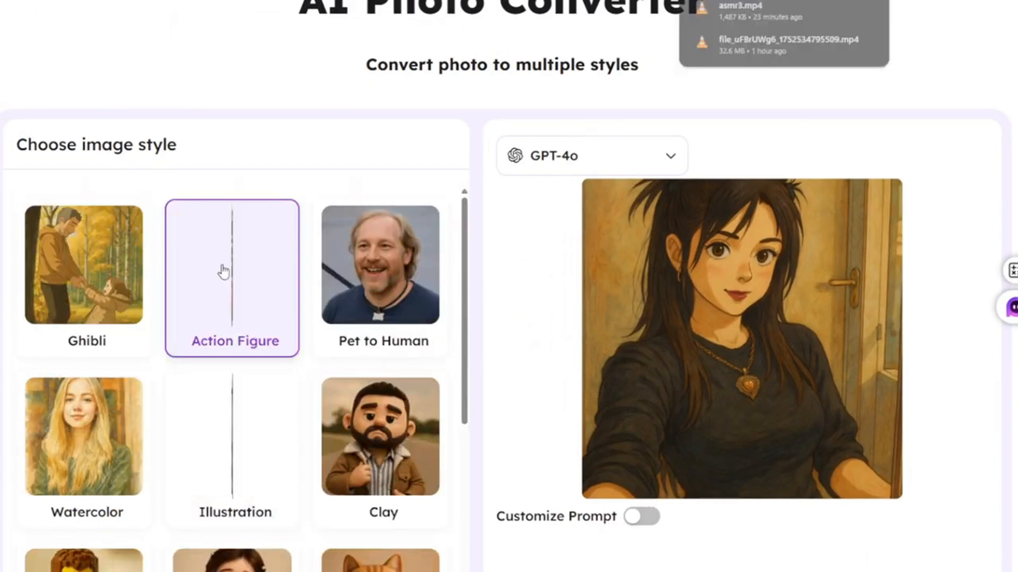
Step: Generate the Action Figure version of the uploaded photo
{"action": "scroll", "scroll_direction": "down", "scroll_amount": 3}
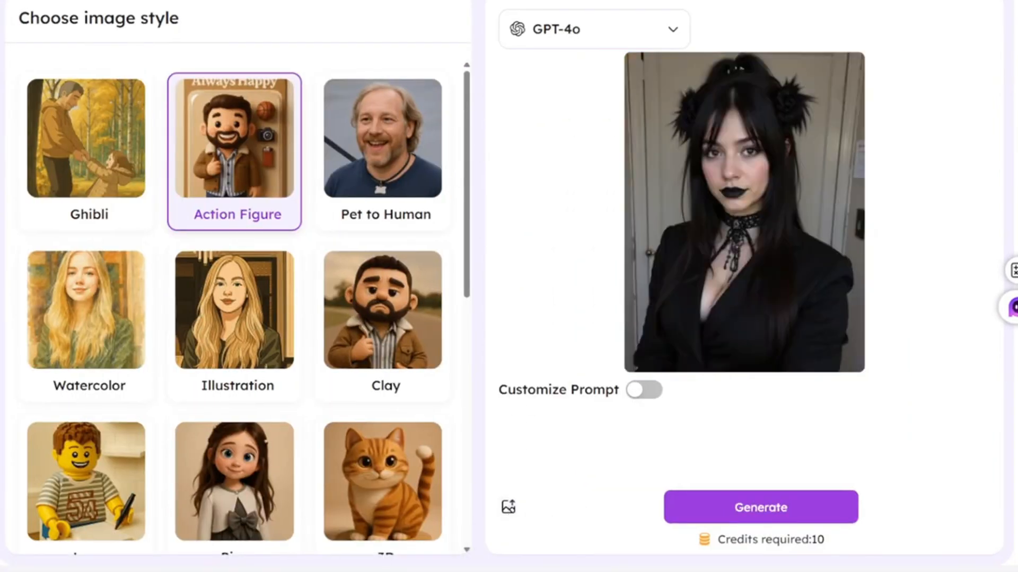
{"action": "left_click", "coordinate": [759, 506]}
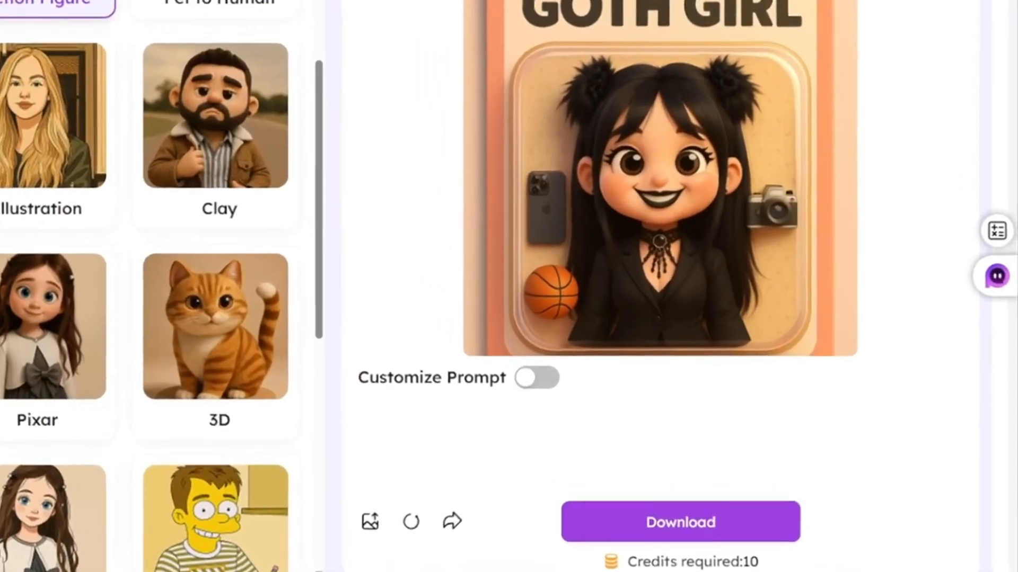
{"action": "scroll", "scroll_direction": "down", "scroll_amount": 3}
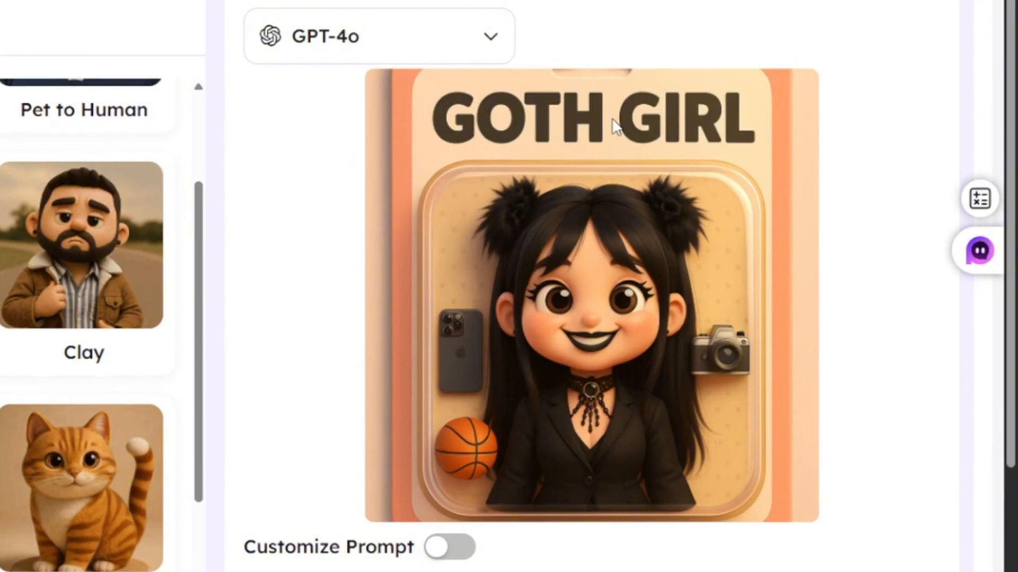
Step: Switch the photo model to Flux Kontext options from the model dropdown
{"action": "left_click", "coordinate": [379, 35]}
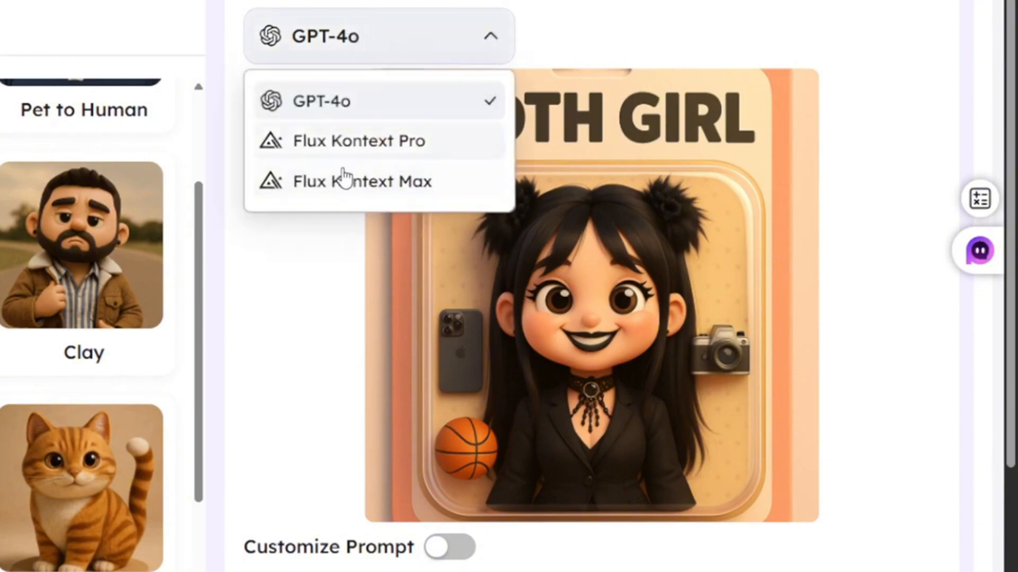
{"action": "left_click", "coordinate": [358, 141]}
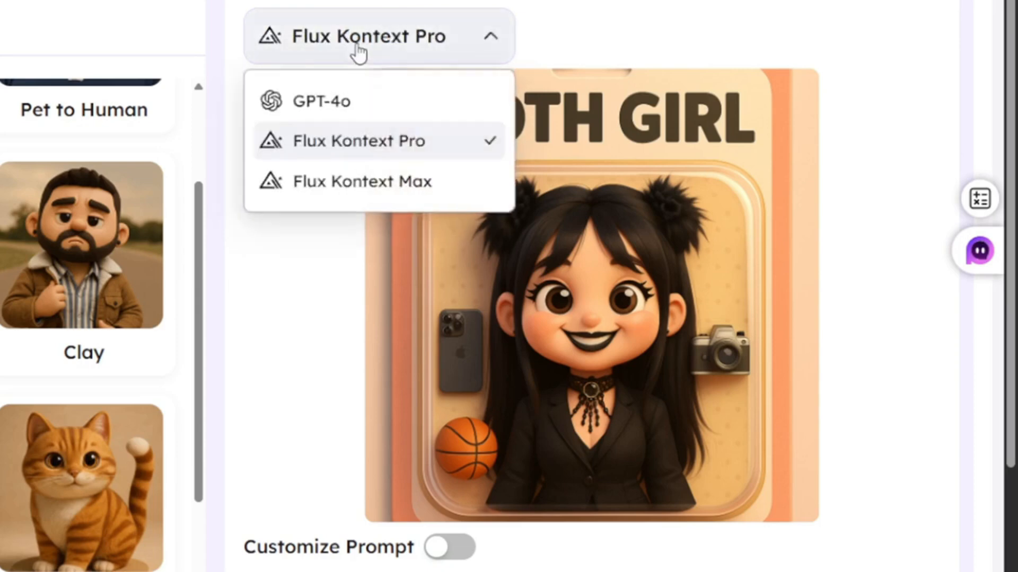
{"action": "mouse_move", "coordinate": [356, 186]}
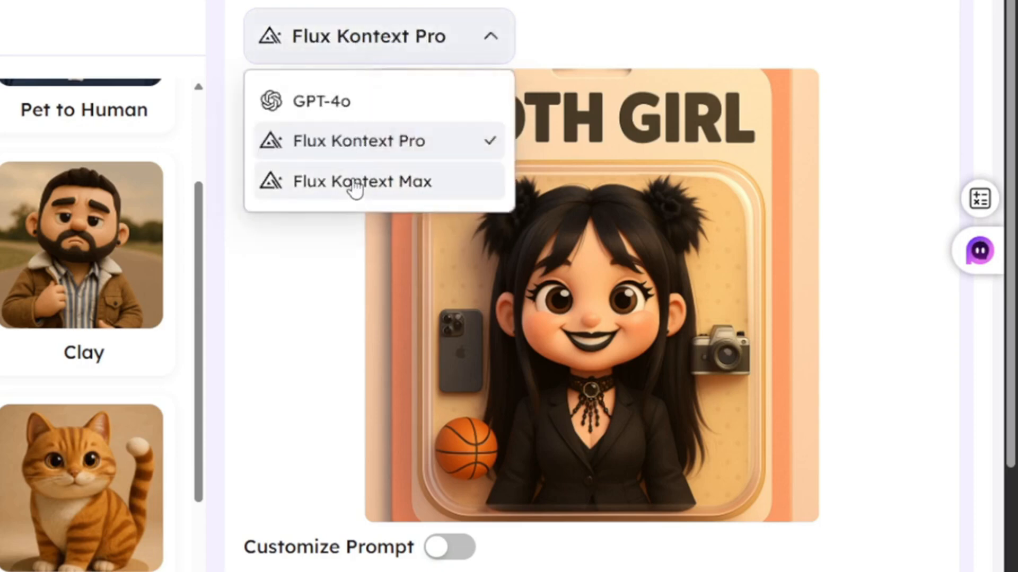
{"action": "left_click", "coordinate": [323, 101]}
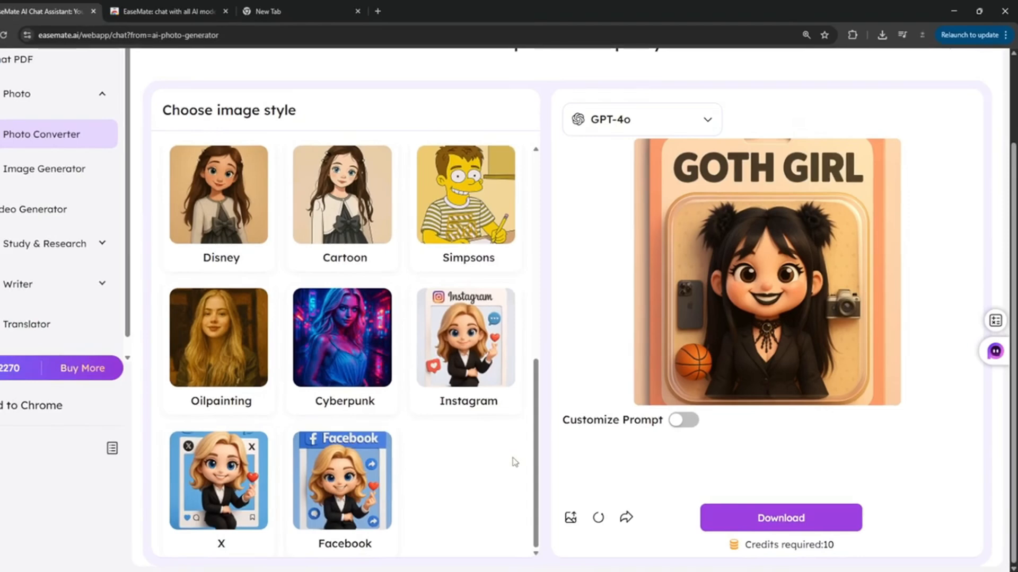
Step: In Text to Image, enter 'a woman with blonde hair, taking a selfie in the street, sunny afternoon'
{"action": "left_click", "coordinate": [54, 173]}
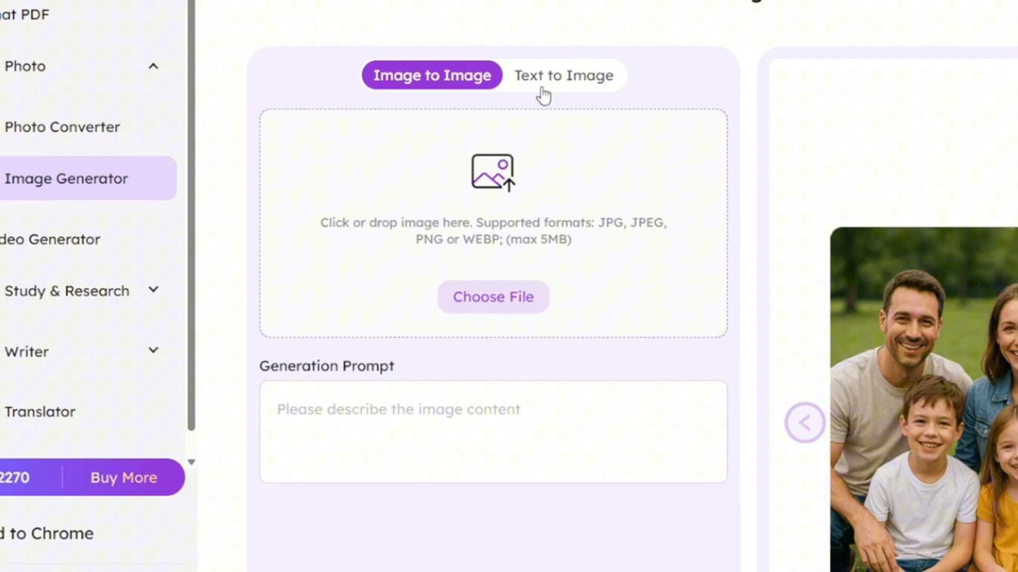
{"action": "left_click", "coordinate": [563, 75]}
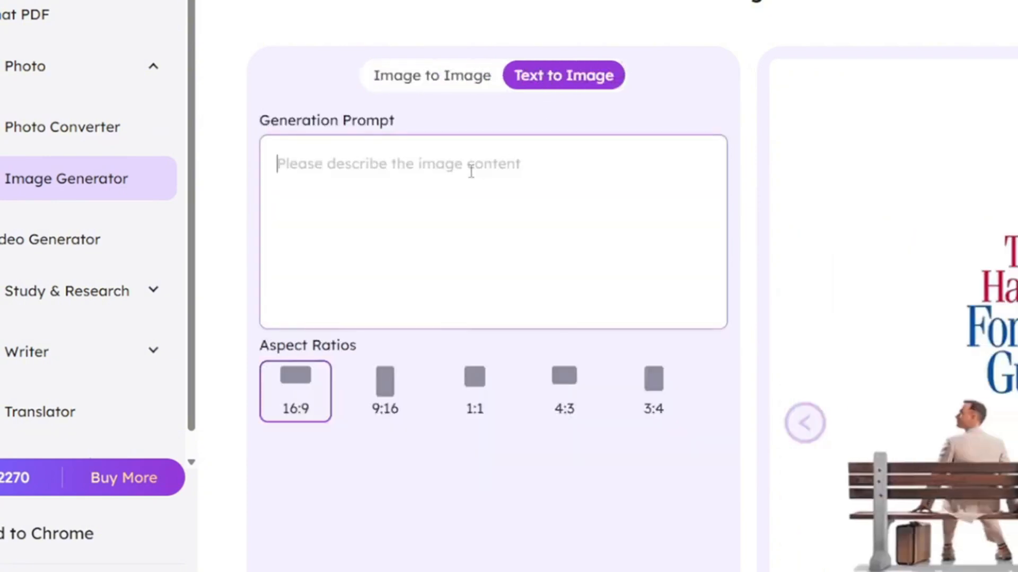
{"action": "type", "text": "a woman"}
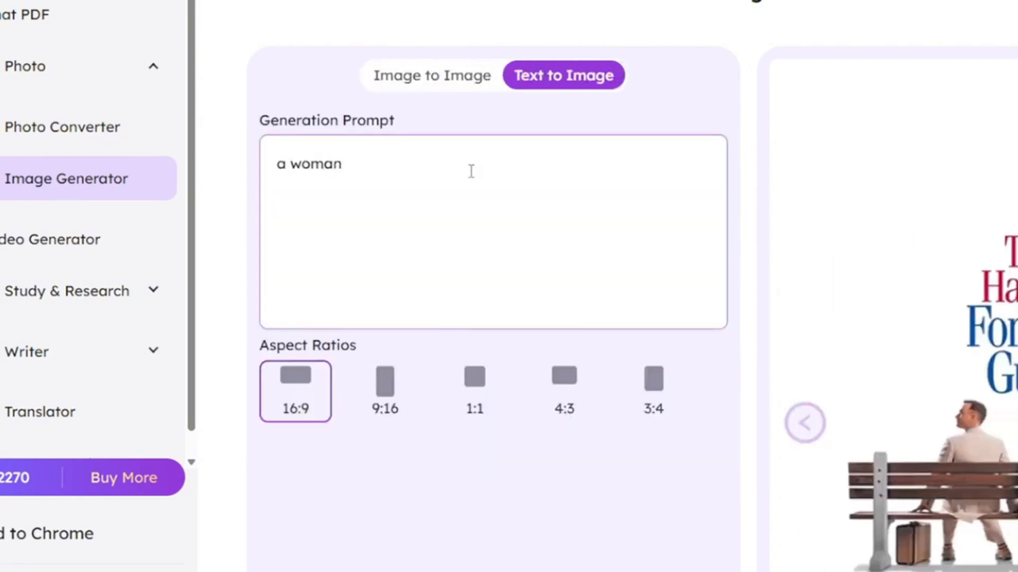
{"action": "type", "text": "with"}
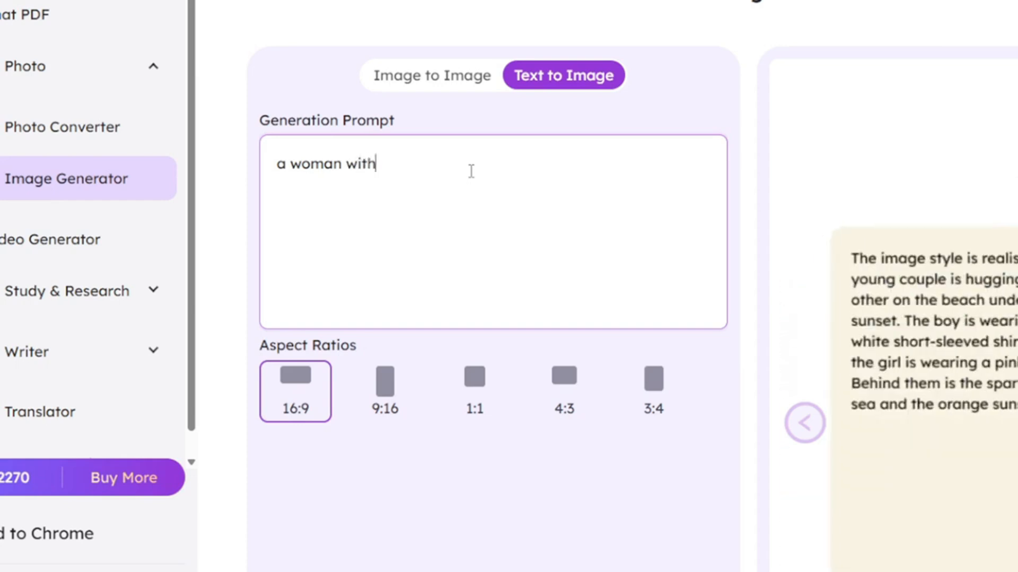
{"action": "type", "text": "blonde hair, taking"}
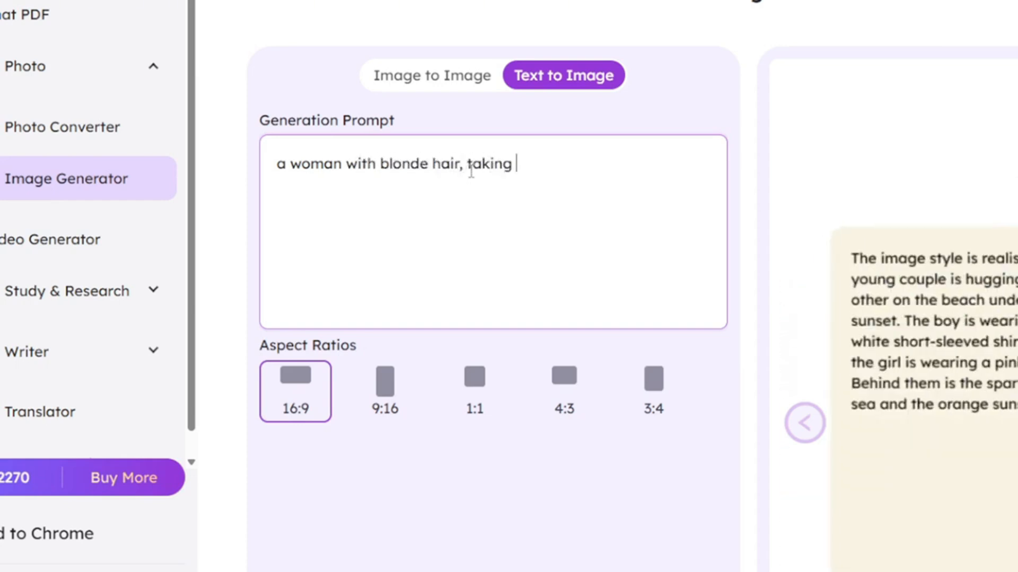
{"action": "type", "text": "a selfie in the street"}
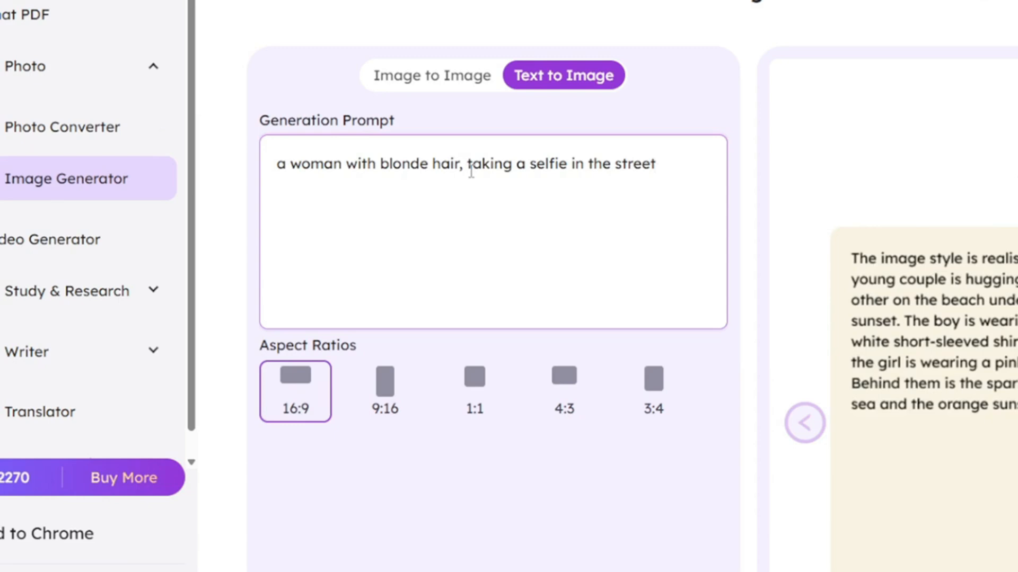
{"action": "type", "text": ", sunny afternoon"}
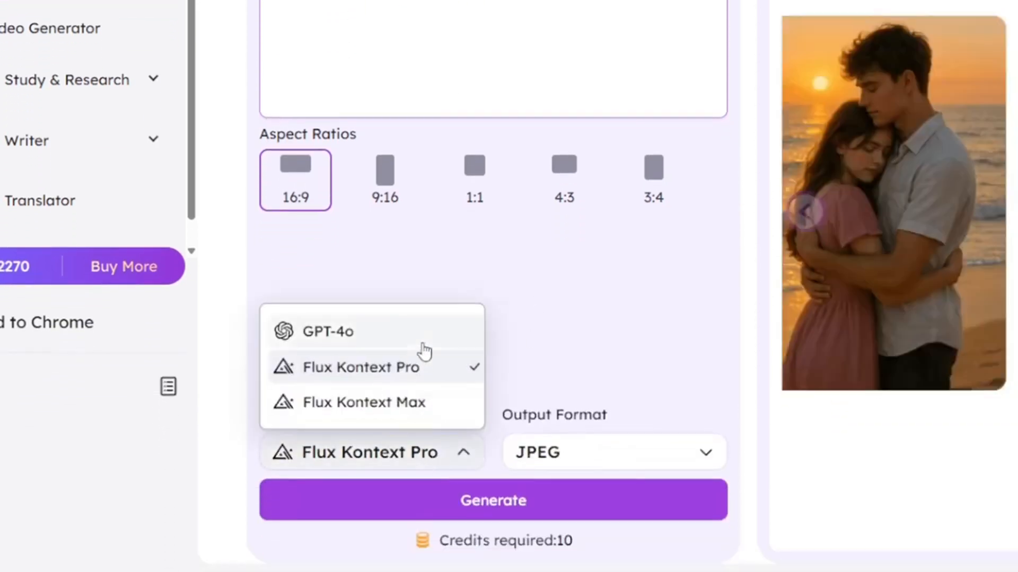
Step: Generate the selfie image with GPT-4o, then go to the Video Generator
{"action": "left_click", "coordinate": [329, 330]}
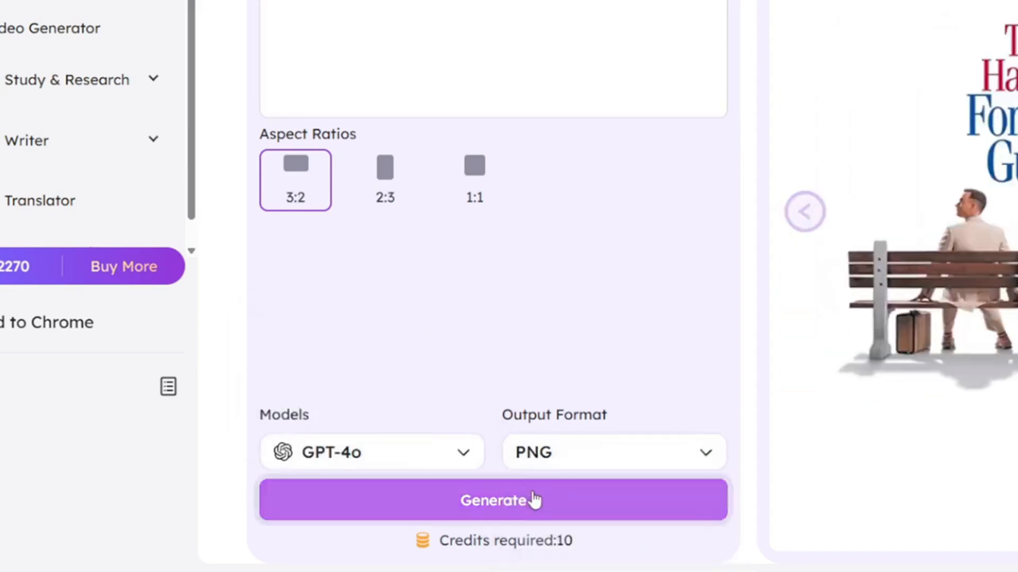
{"action": "left_click", "coordinate": [492, 500]}
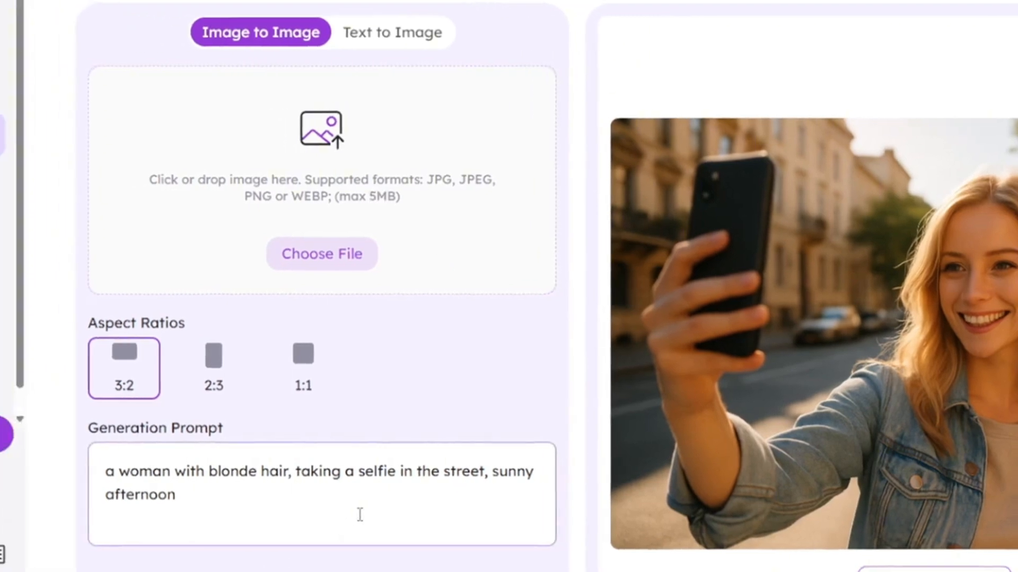
{"action": "left_click", "coordinate": [52, 194]}
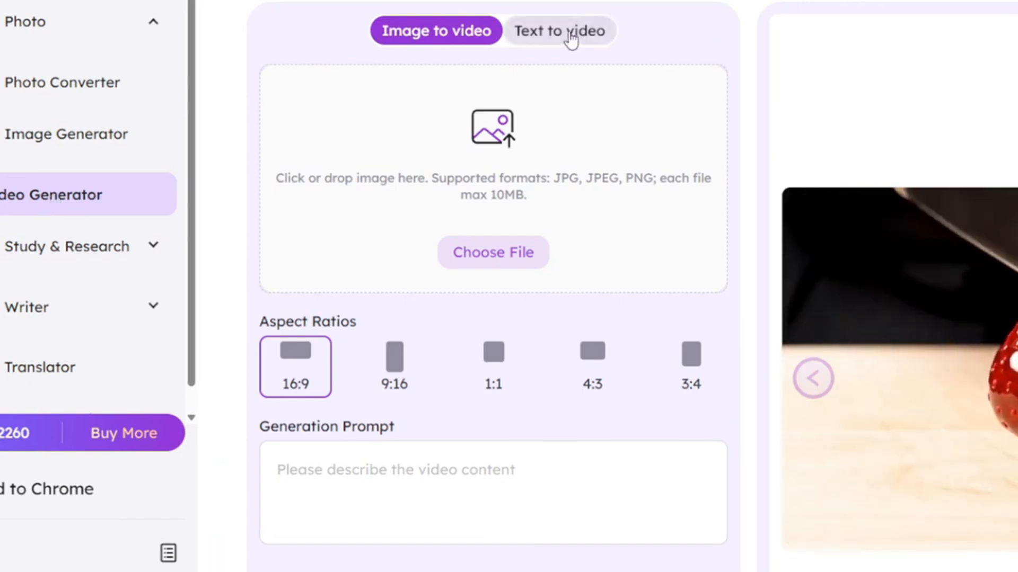
Step: Enter a text-to-video prompt for an ASMR woman cutting glass fruit
{"action": "left_click", "coordinate": [559, 30]}
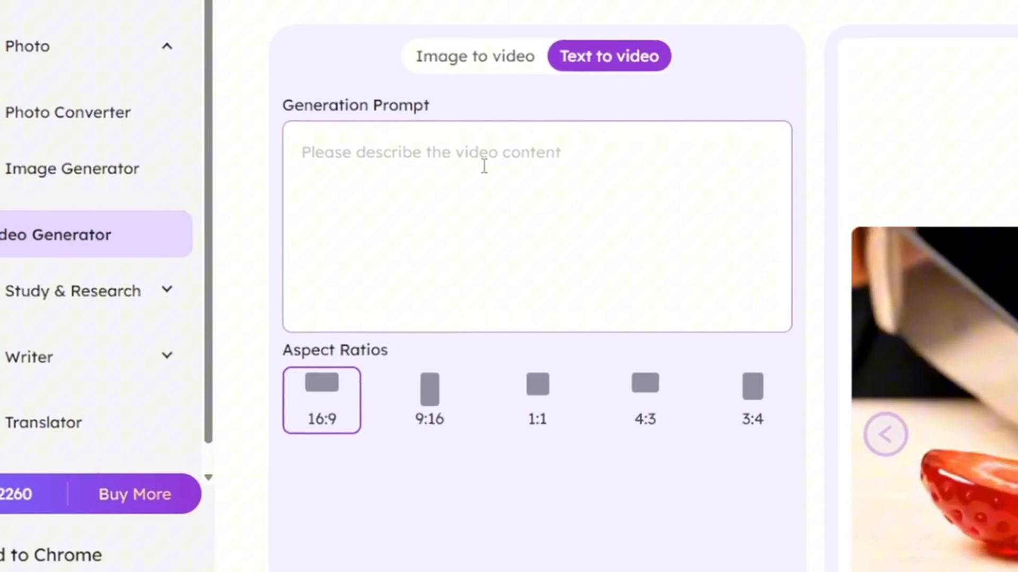
{"action": "type", "text": "asmr video fo a"}
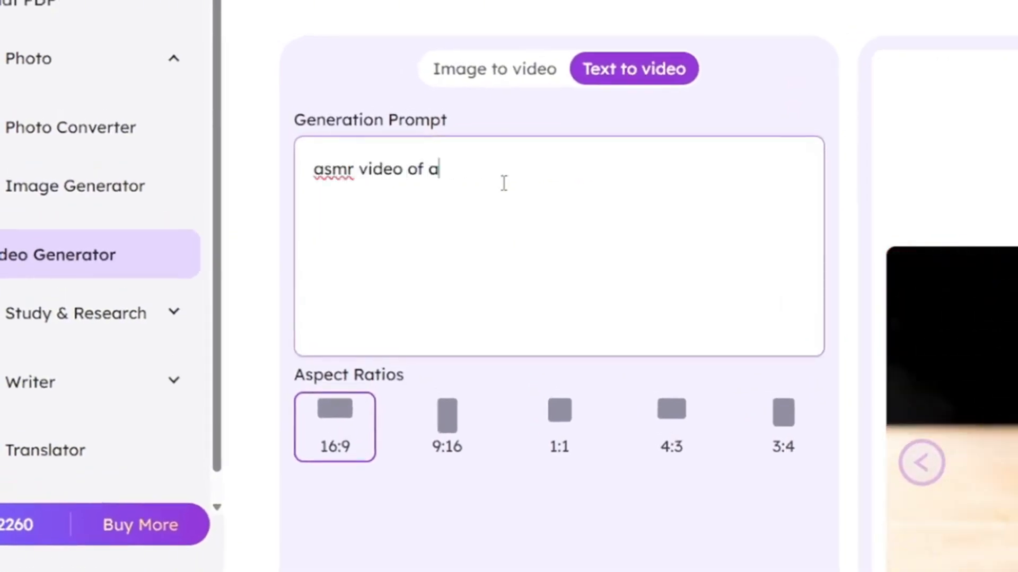
{"action": "type", "text": "woman cutting g"}
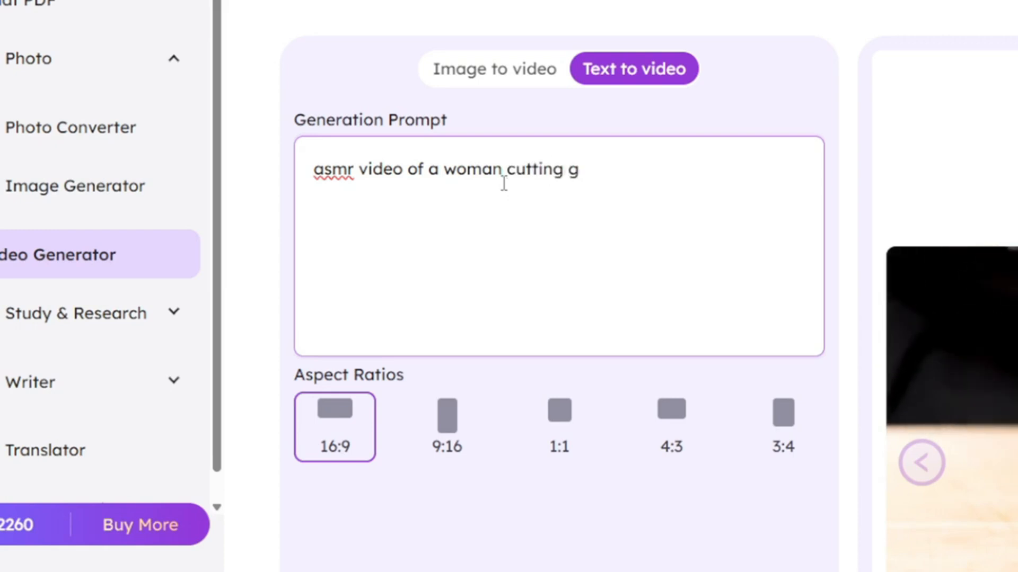
{"action": "type", "text": "lass bana"}
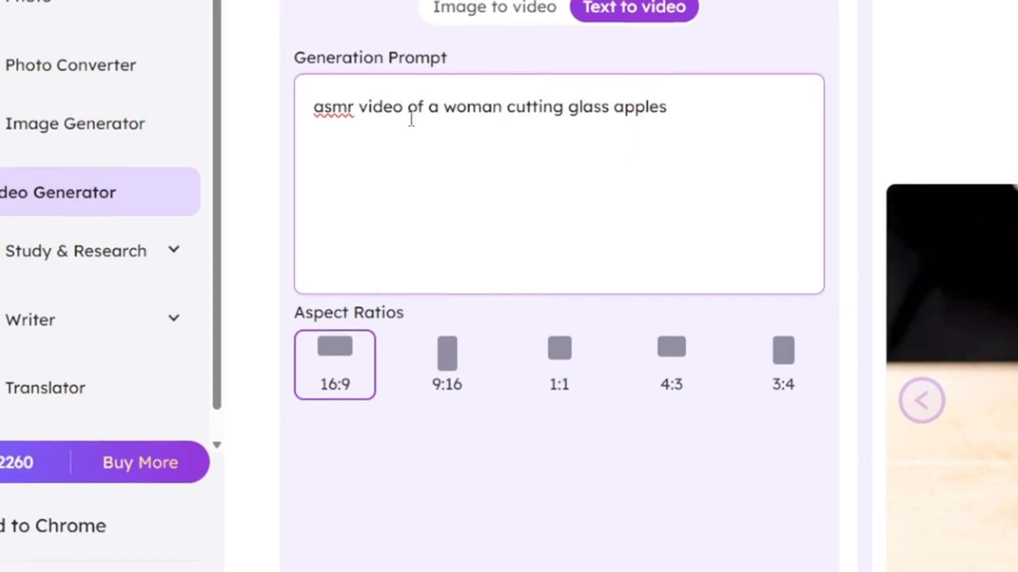
Step: Generate the clip with Veo 3 and play the 8-second result
{"action": "left_click", "coordinate": [397, 388]}
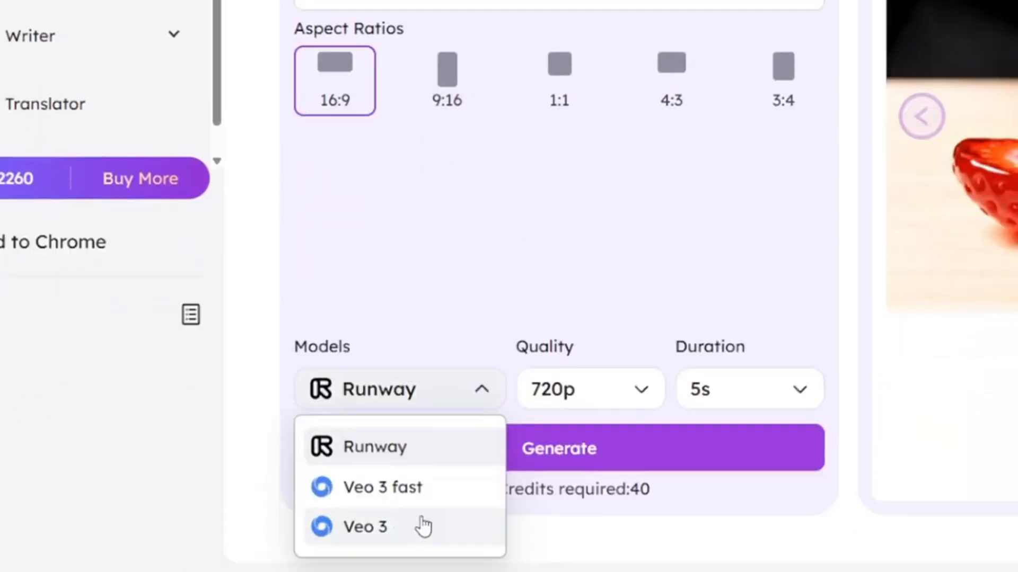
{"action": "left_click", "coordinate": [365, 527]}
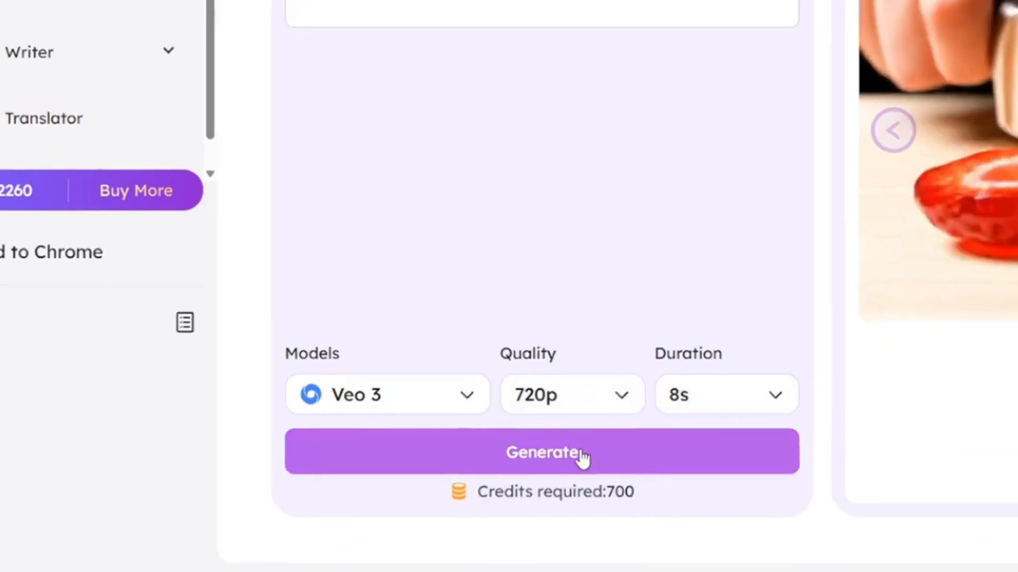
{"action": "left_click", "coordinate": [541, 451]}
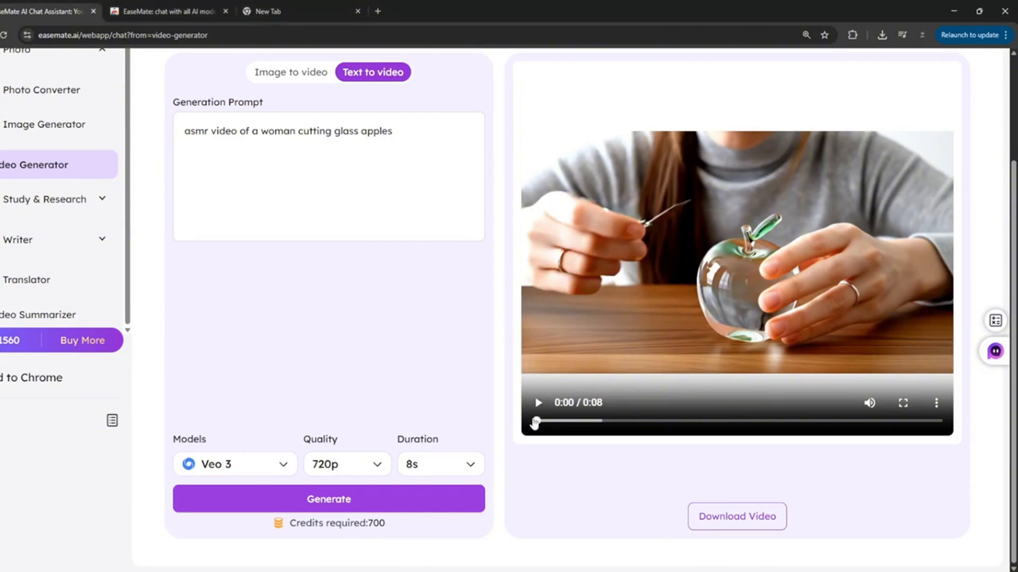
{"action": "left_click", "coordinate": [902, 403]}
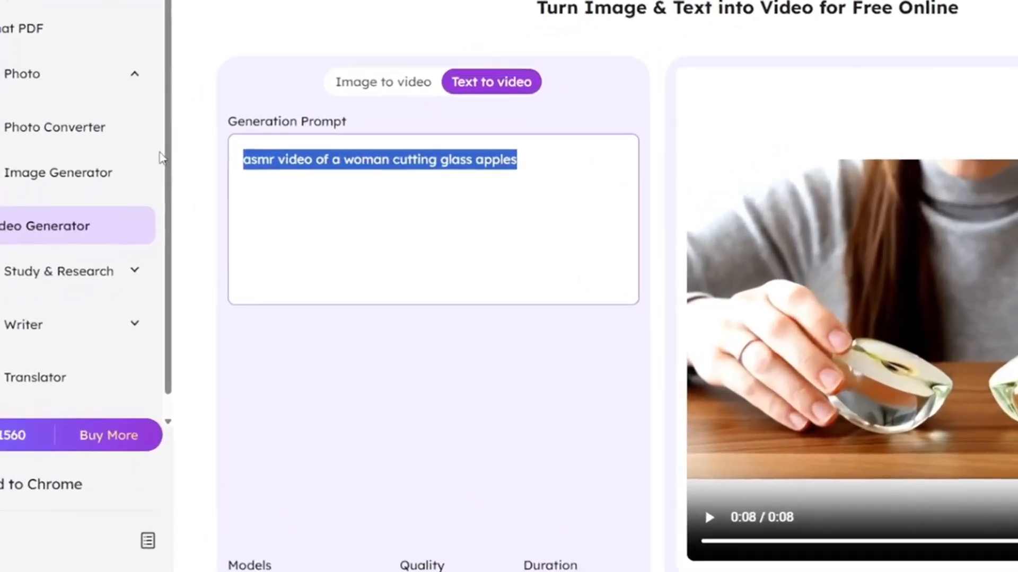
Step: Prompt a man walking on the street, switch to Veo 3 fast, and play the clip
{"action": "type", "text": "a a"}
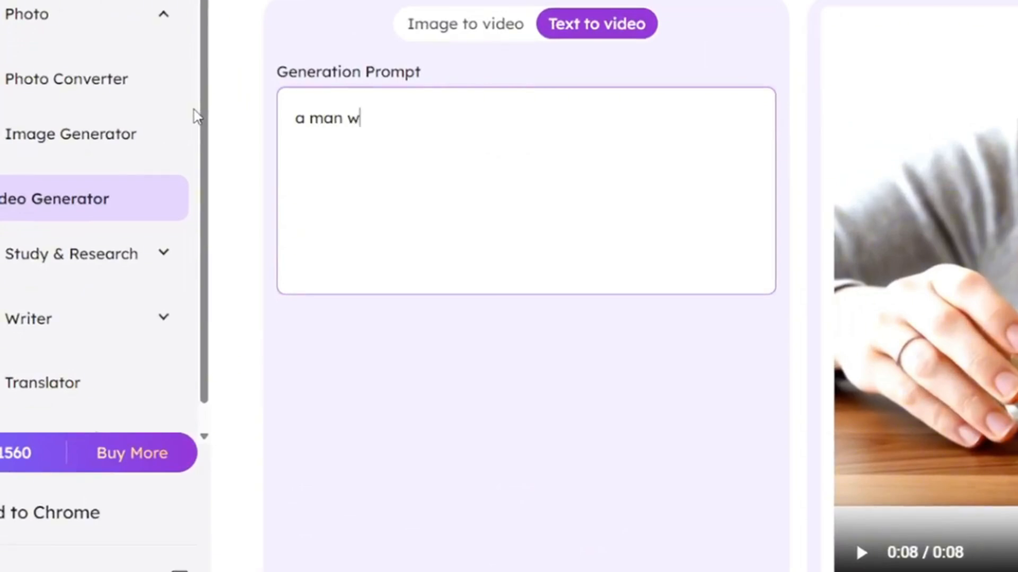
{"action": "type", "text": "alking on the stree"}
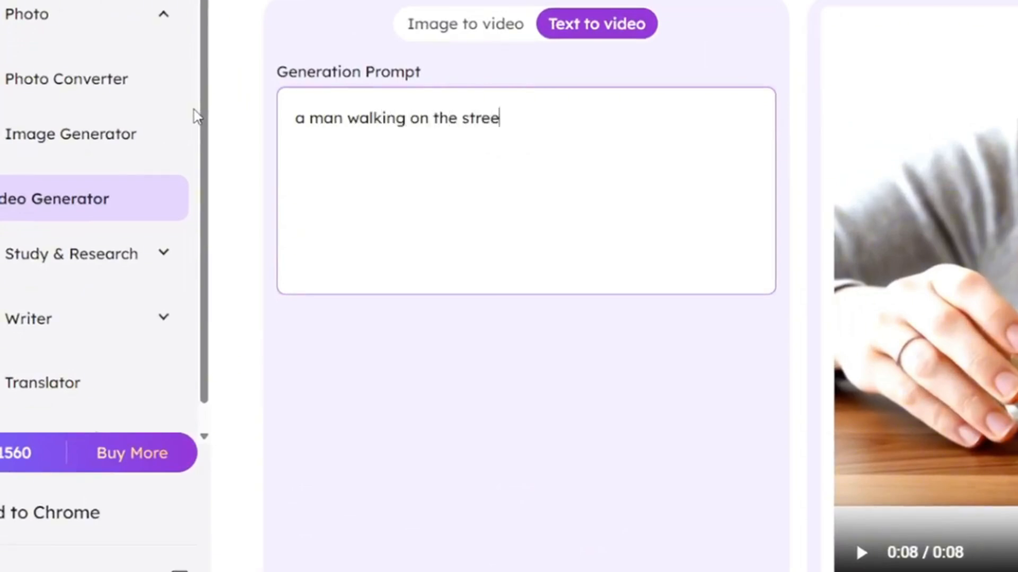
{"action": "left_click", "coordinate": [375, 399]}
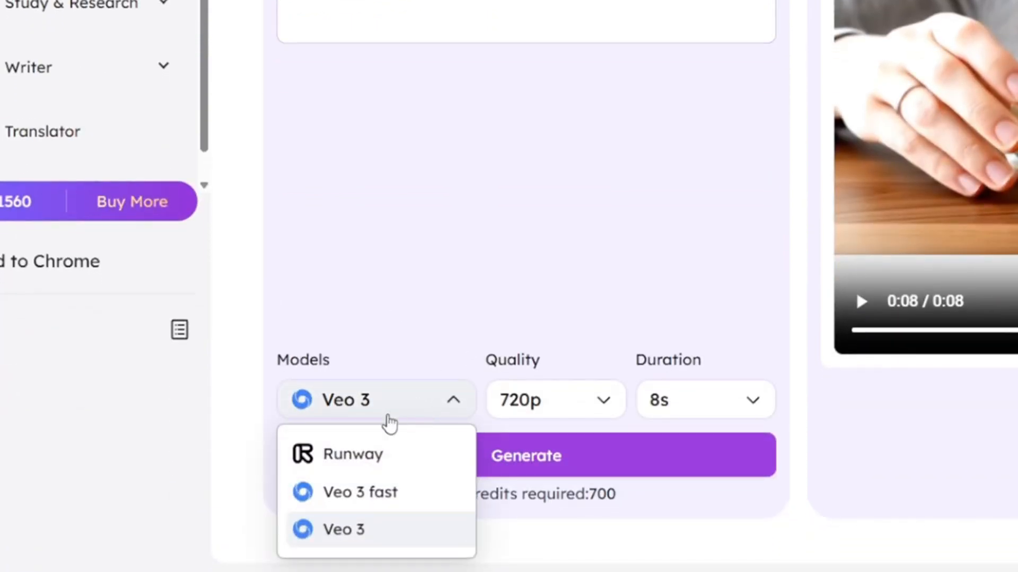
{"action": "left_click", "coordinate": [361, 492]}
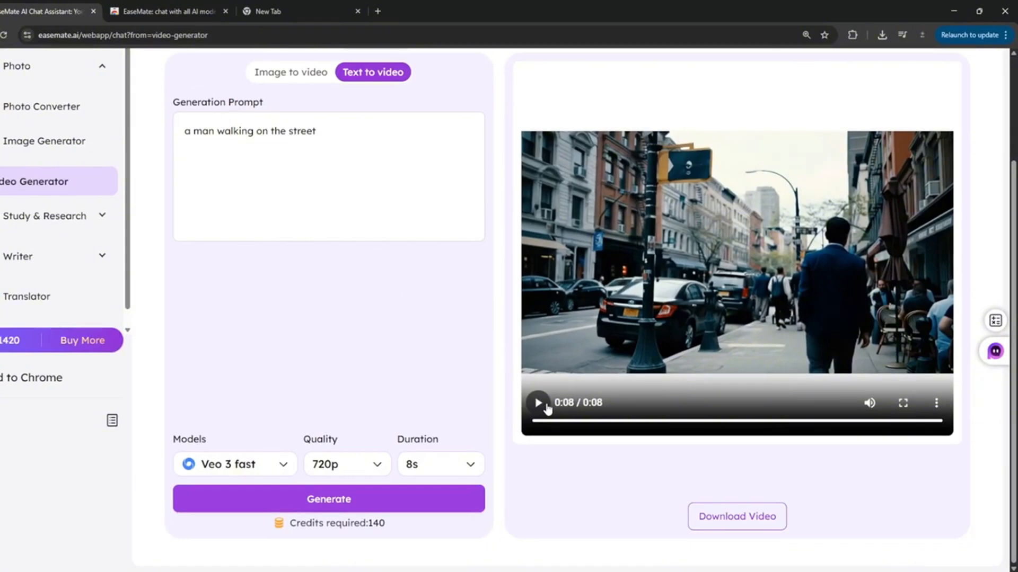
{"action": "left_click", "coordinate": [290, 72]}
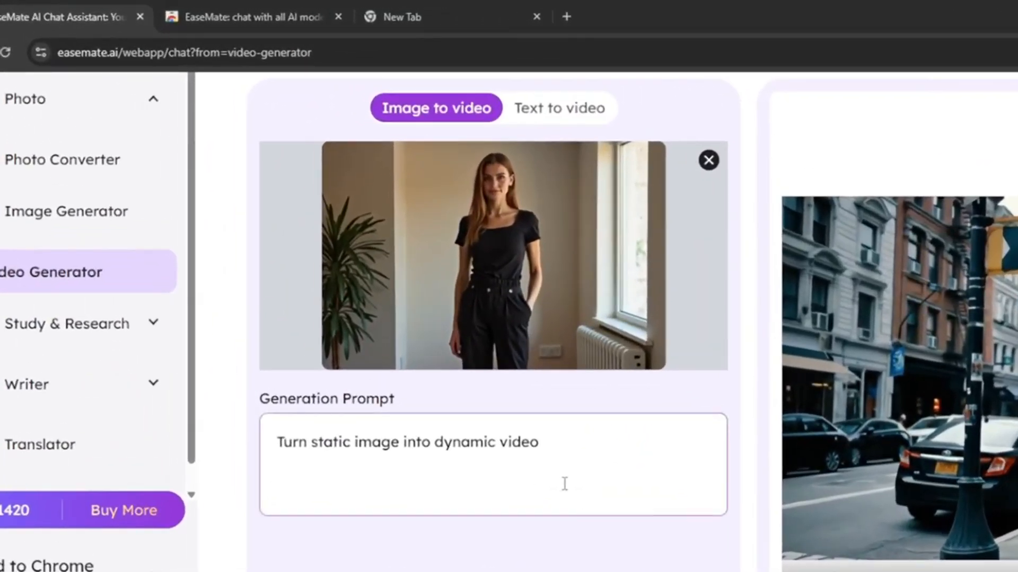
Step: Crop the woman photo to 9:16 and play the Runway clip
{"action": "scroll", "scroll_direction": "down", "scroll_amount": 3}
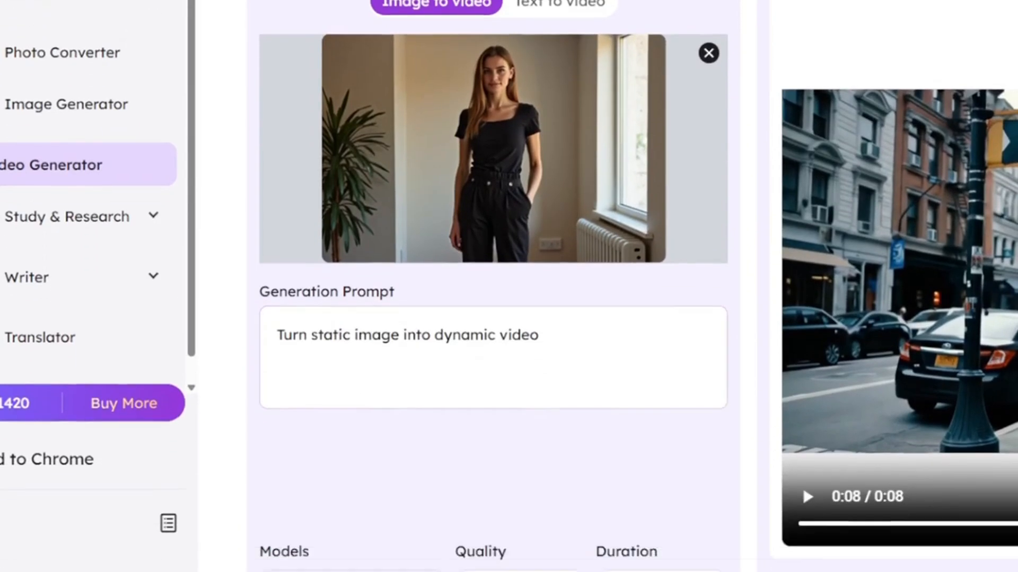
{"action": "scroll", "scroll_direction": "down", "scroll_amount": 3}
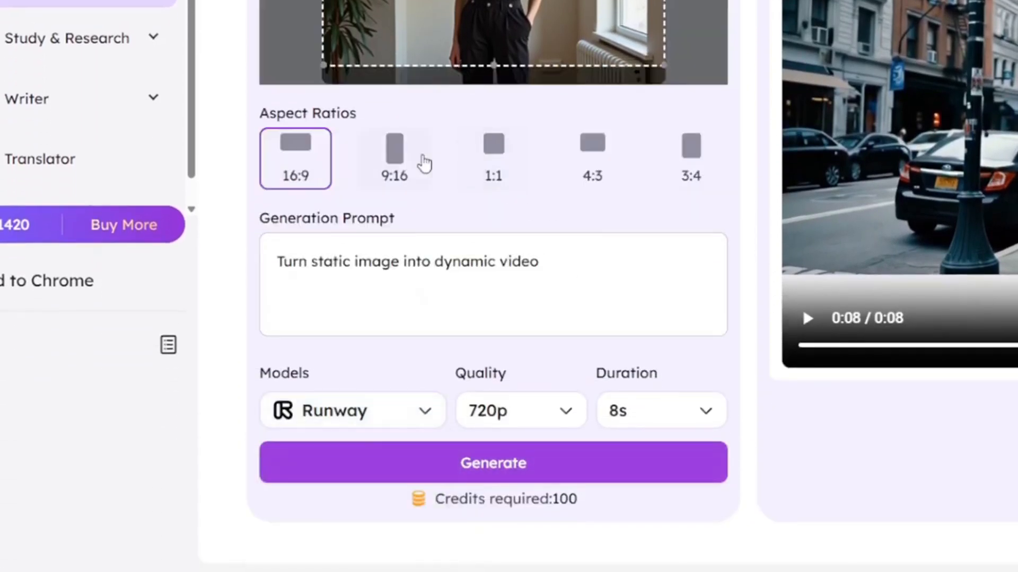
{"action": "left_click", "coordinate": [394, 159]}
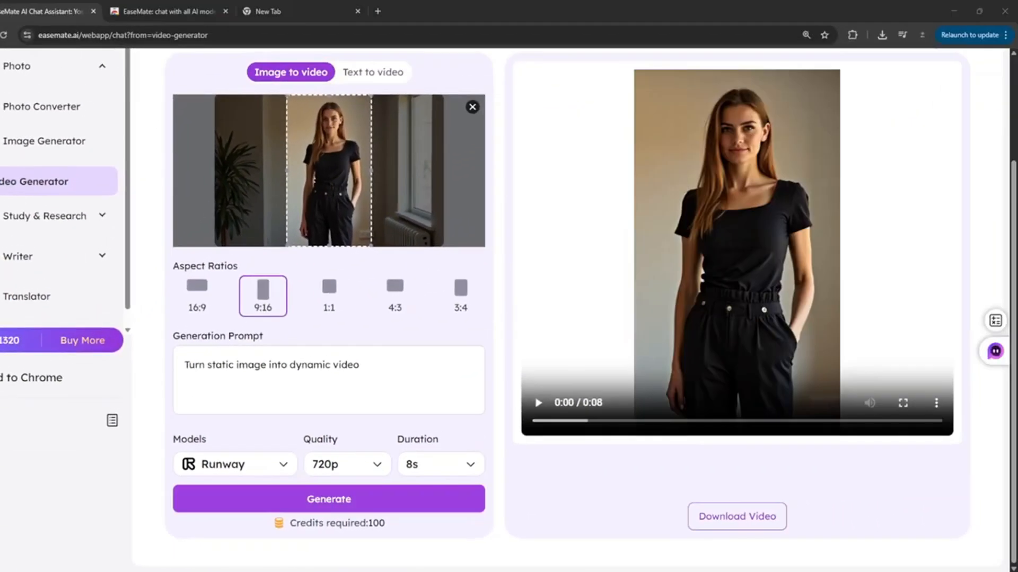
{"action": "left_click", "coordinate": [537, 402]}
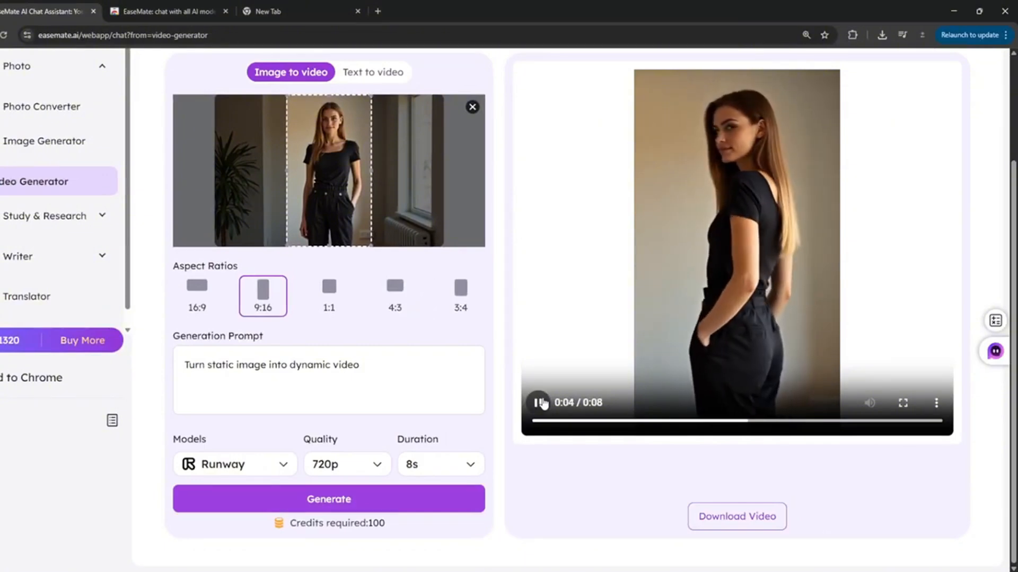
Step: Switch the video model to Veo 3 fast and play its clip of the woman
{"action": "left_click", "coordinate": [234, 463]}
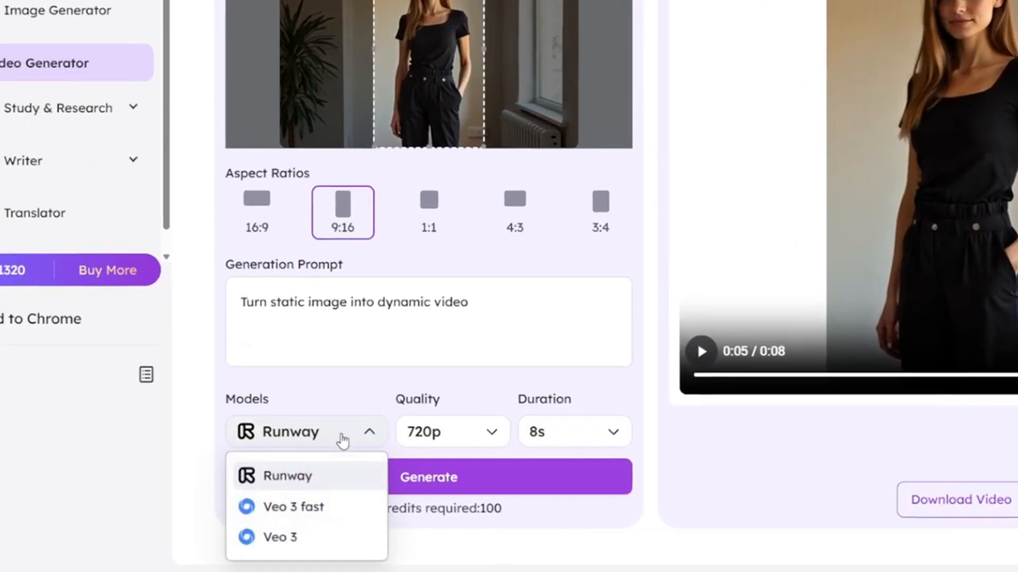
{"action": "left_click", "coordinate": [292, 507]}
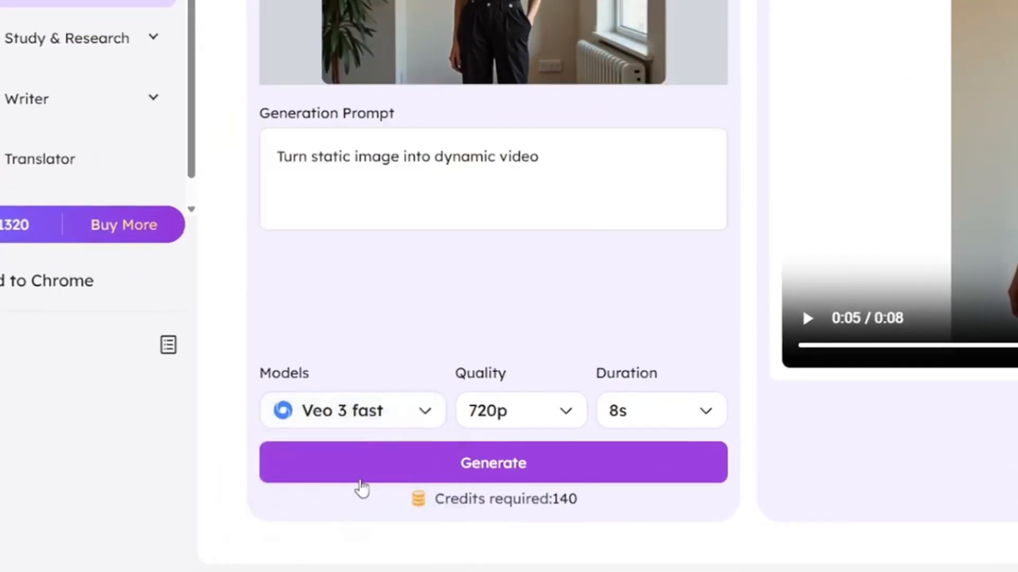
{"action": "mouse_move", "coordinate": [434, 459]}
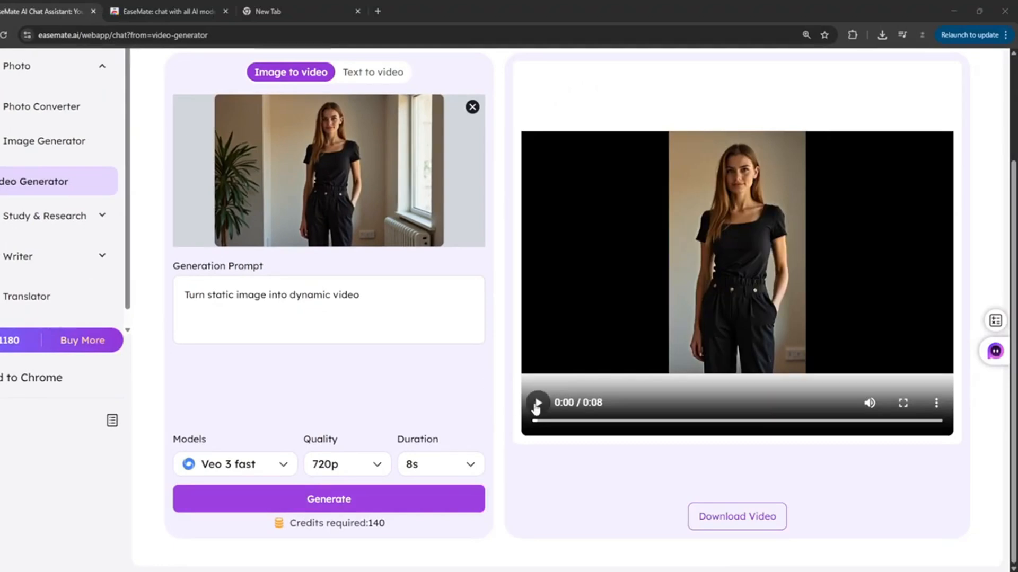
{"action": "left_click", "coordinate": [537, 402]}
{"action": "type", "text": "shaky camera panning, woman whispers \"subscribe to brain project\""}
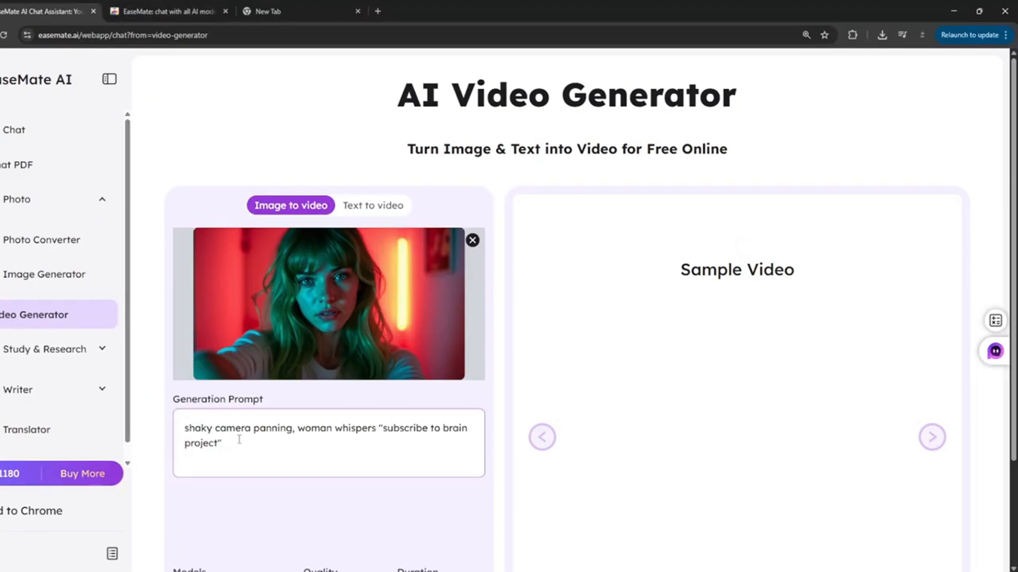
Step: Generate the Veo 3 fast whispering video from the neon portrait and play it
{"action": "scroll", "scroll_direction": "down", "scroll_amount": 3}
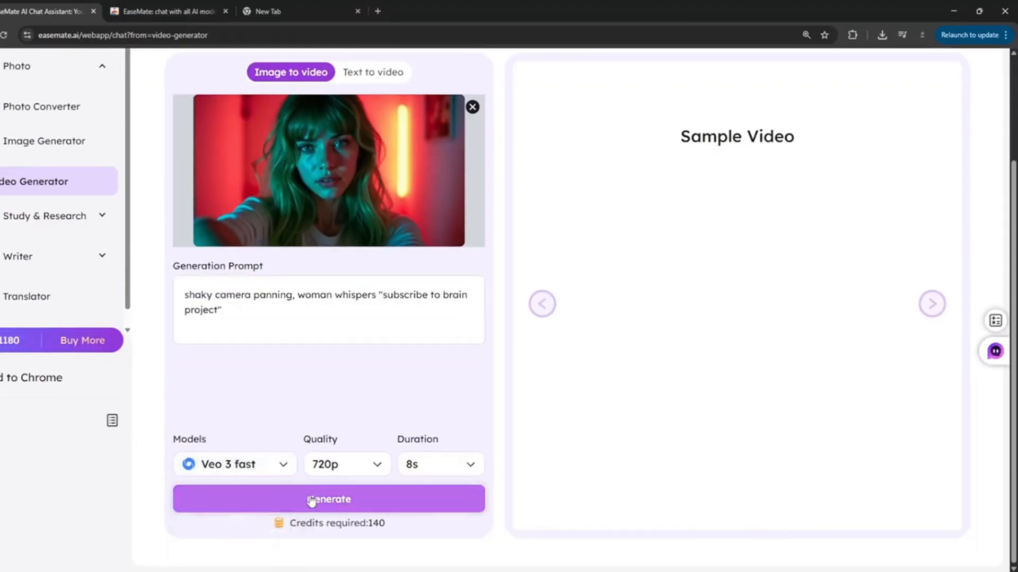
{"action": "left_click", "coordinate": [328, 498]}
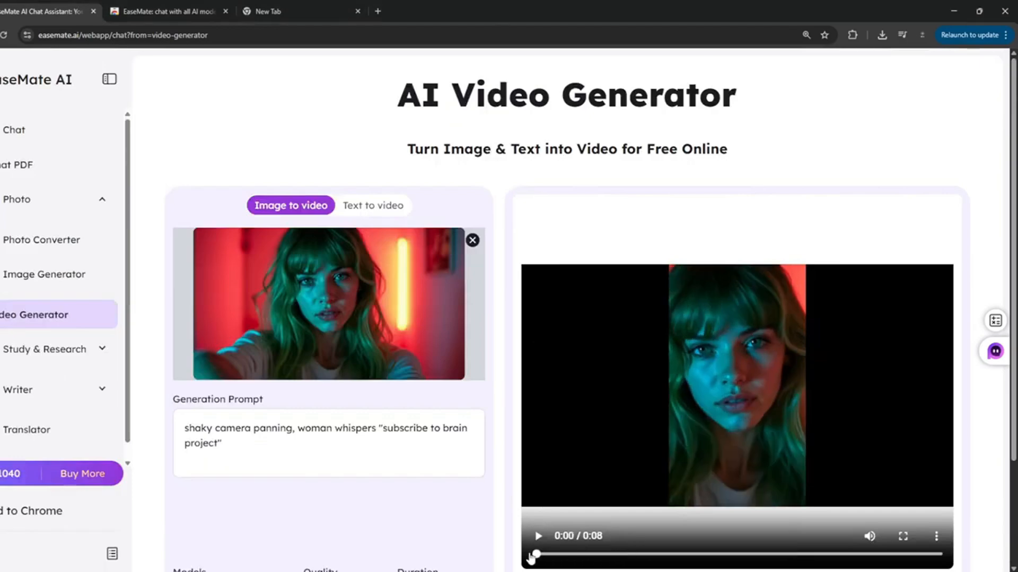
{"action": "left_click", "coordinate": [902, 536]}
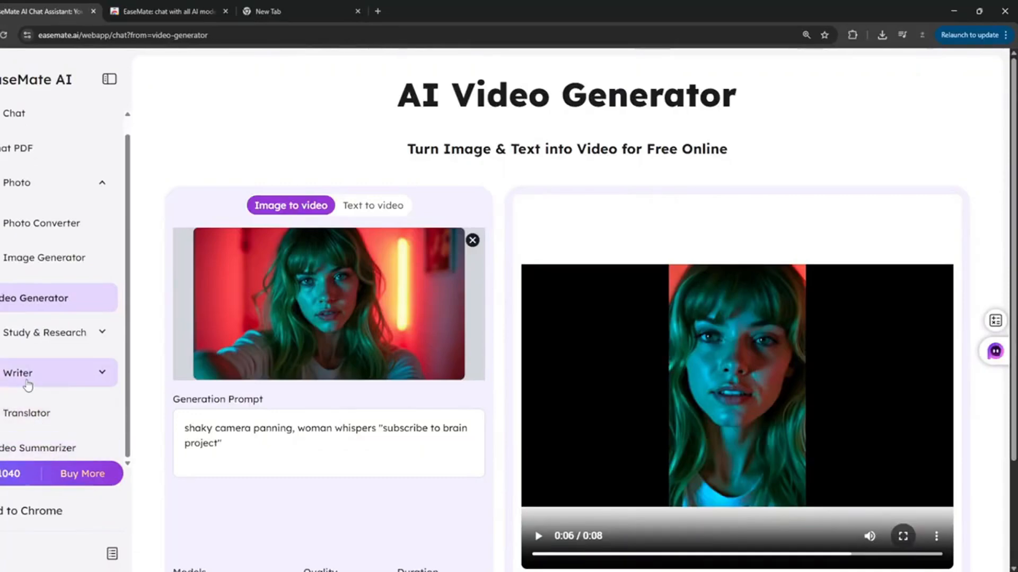
Step: Expand the Writer tools in the sidebar and open the Story Generator
{"action": "left_click", "coordinate": [18, 372]}
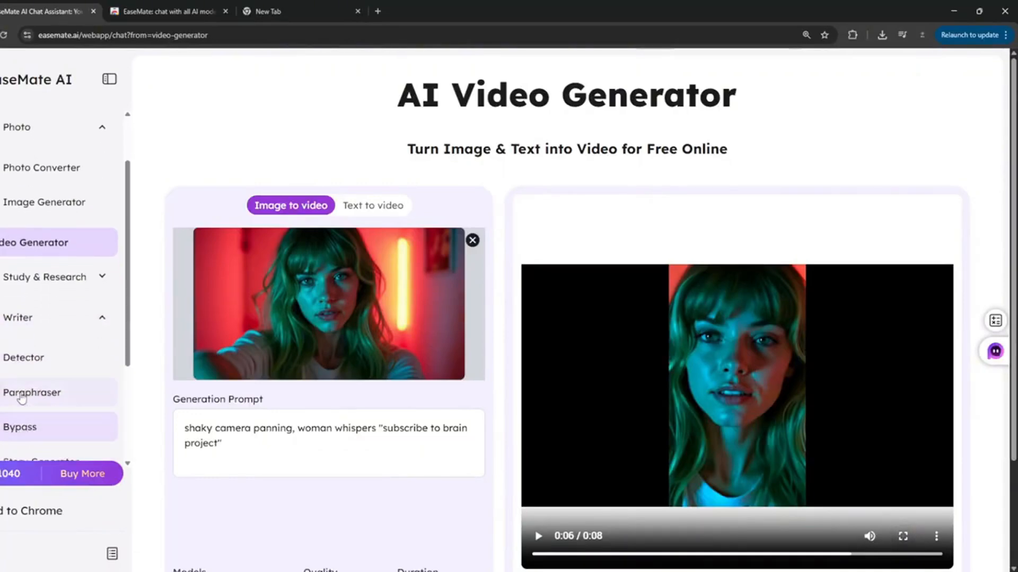
{"action": "left_click", "coordinate": [44, 385]}
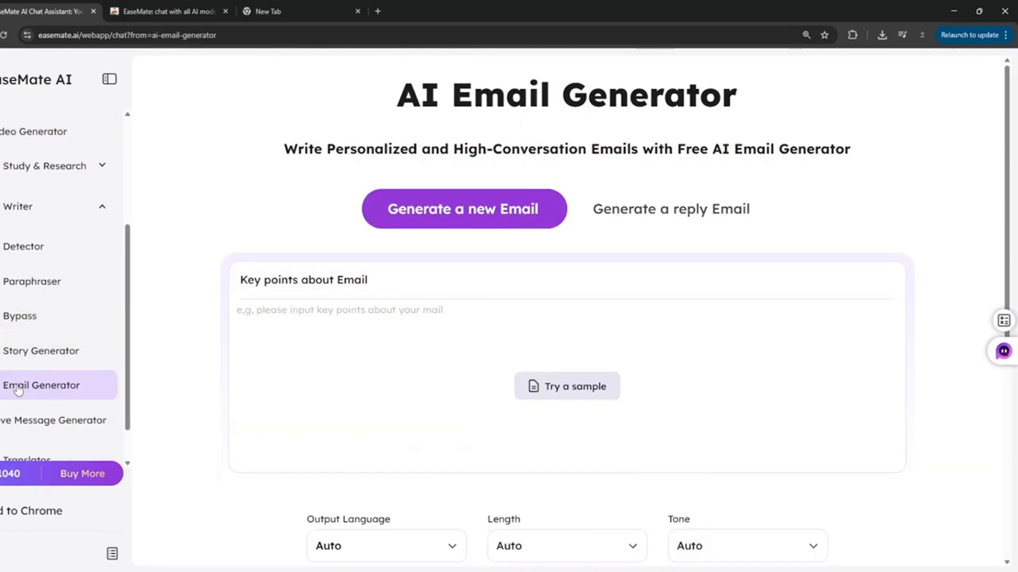
{"action": "left_click", "coordinate": [40, 351]}
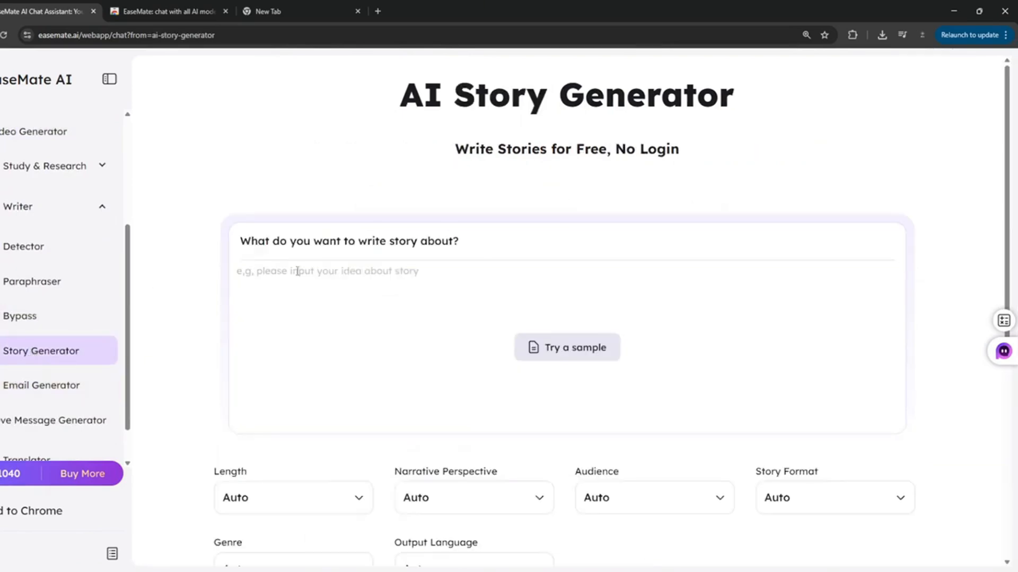
Step: Generate a story from the idea of a dog breaking its leg and review it
{"action": "type", "text": "a"}
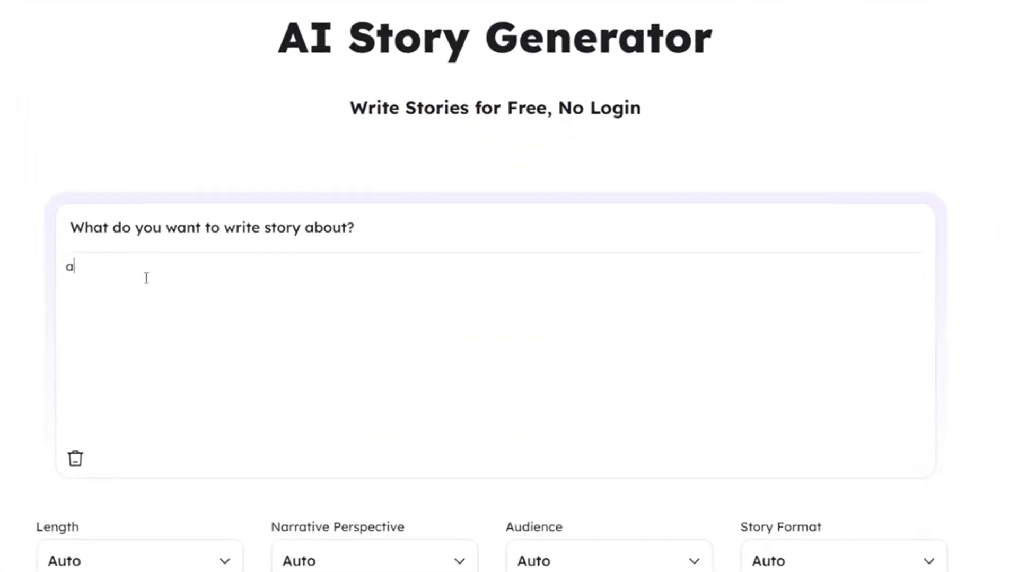
{"action": "type", "text": "dog breaking it's"}
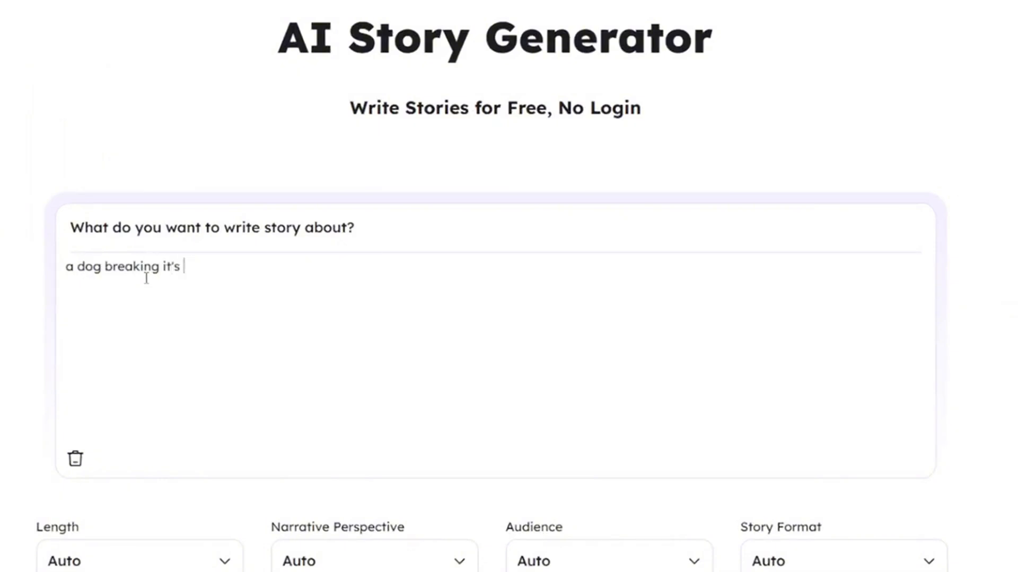
{"action": "type", "text": "leg"}
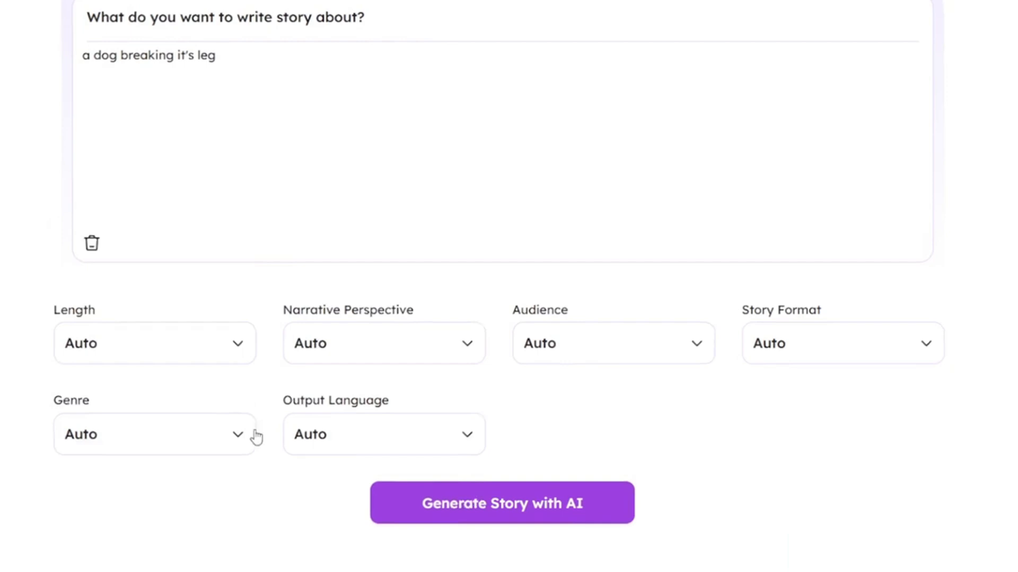
{"action": "left_click", "coordinate": [501, 503]}
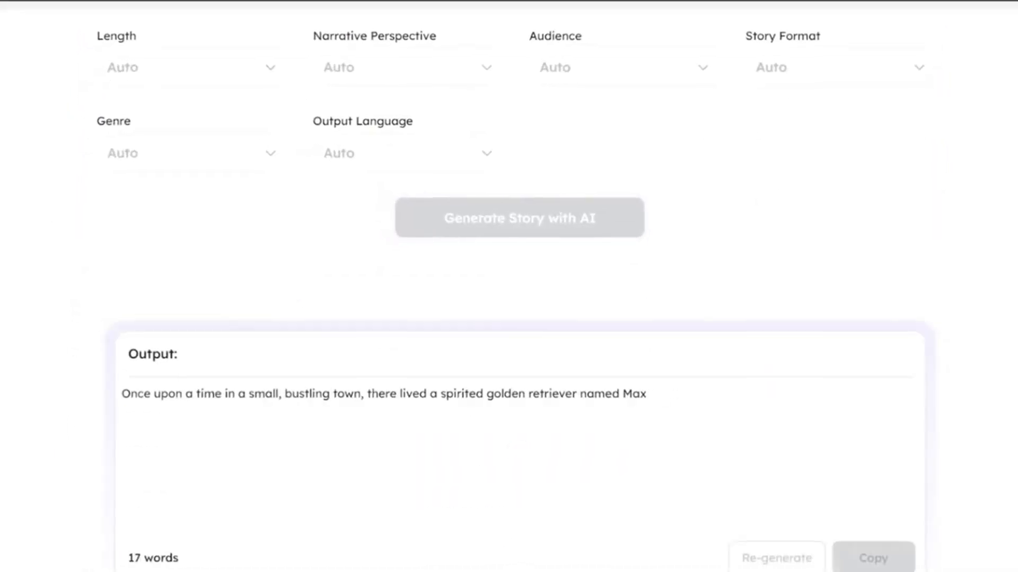
{"action": "left_click", "coordinate": [519, 217]}
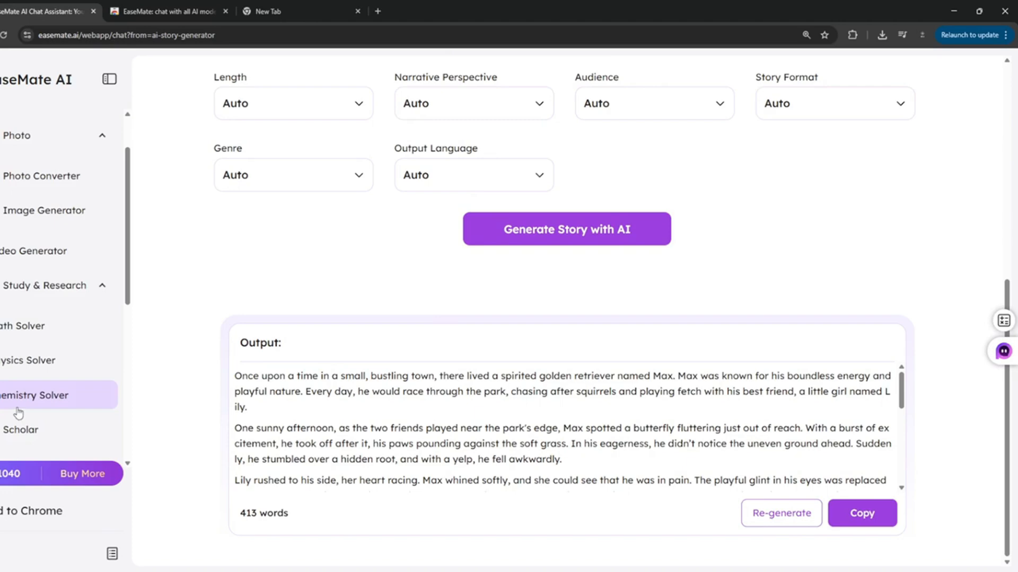
{"action": "scroll", "scroll_direction": "down", "scroll_amount": 3}
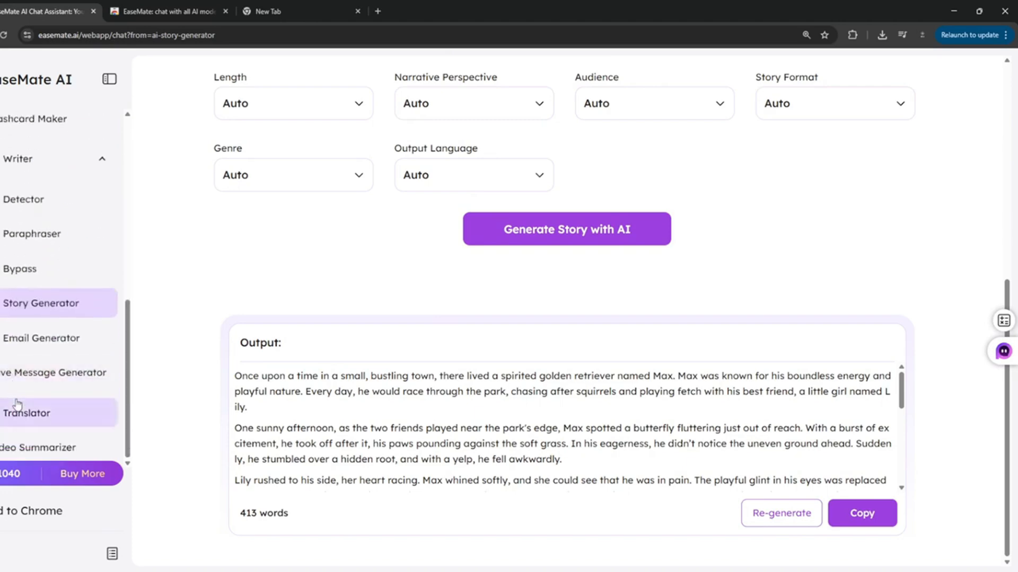
{"action": "mouse_move", "coordinate": [19, 400]}
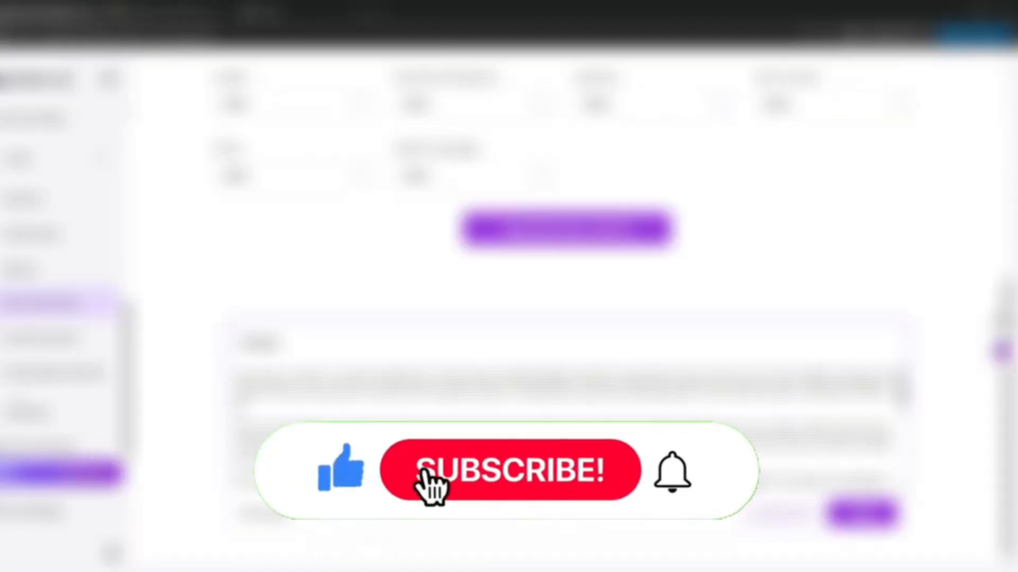
{"action": "left_click", "coordinate": [509, 470]}
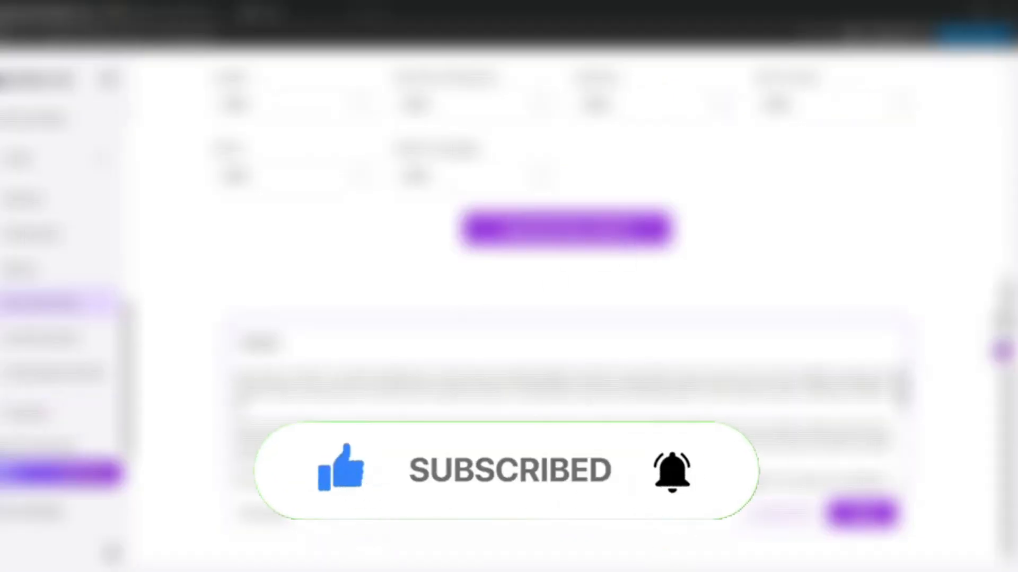